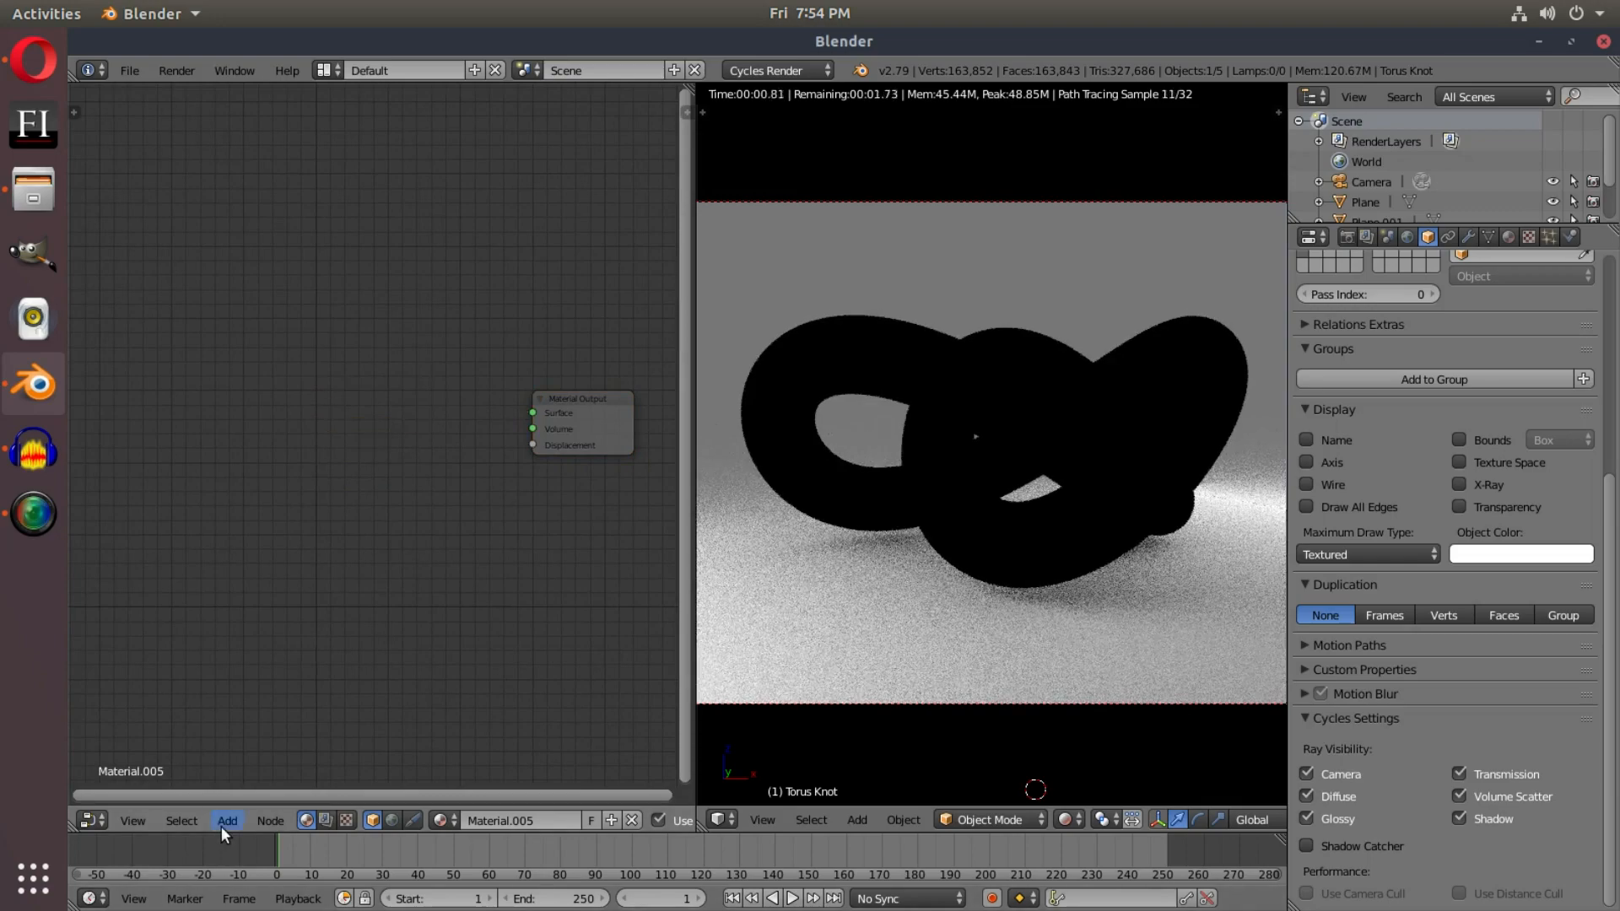
Step: Add a Glossy BSDF, link it to the material Surface output, and tint it green
left_click(226, 821)
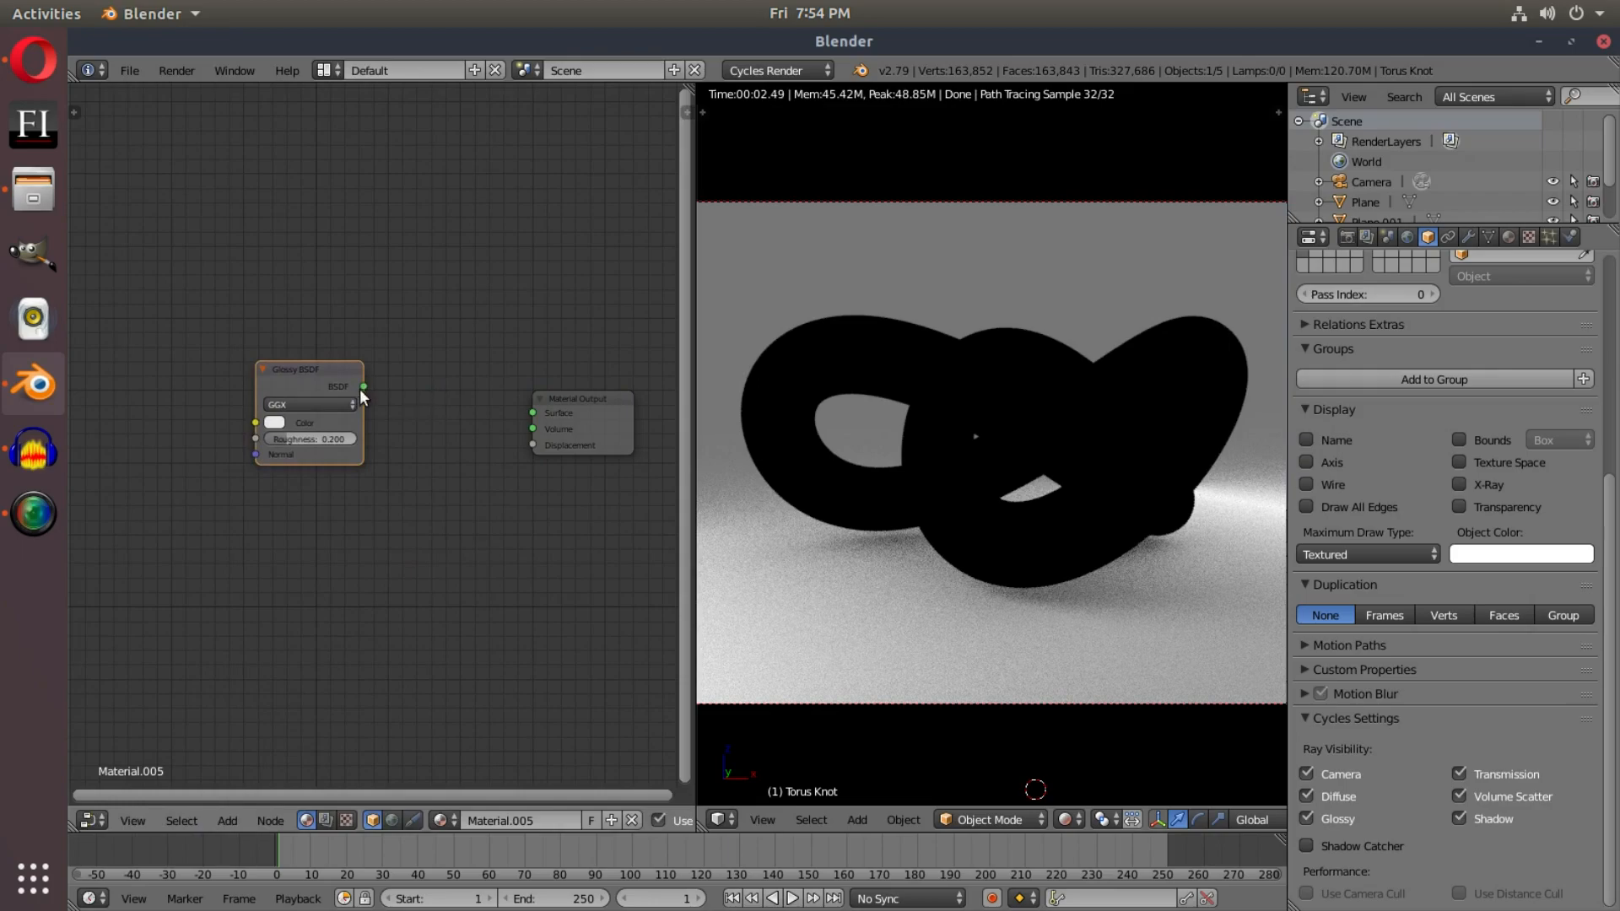
left_click_drag(362, 386, 533, 412)
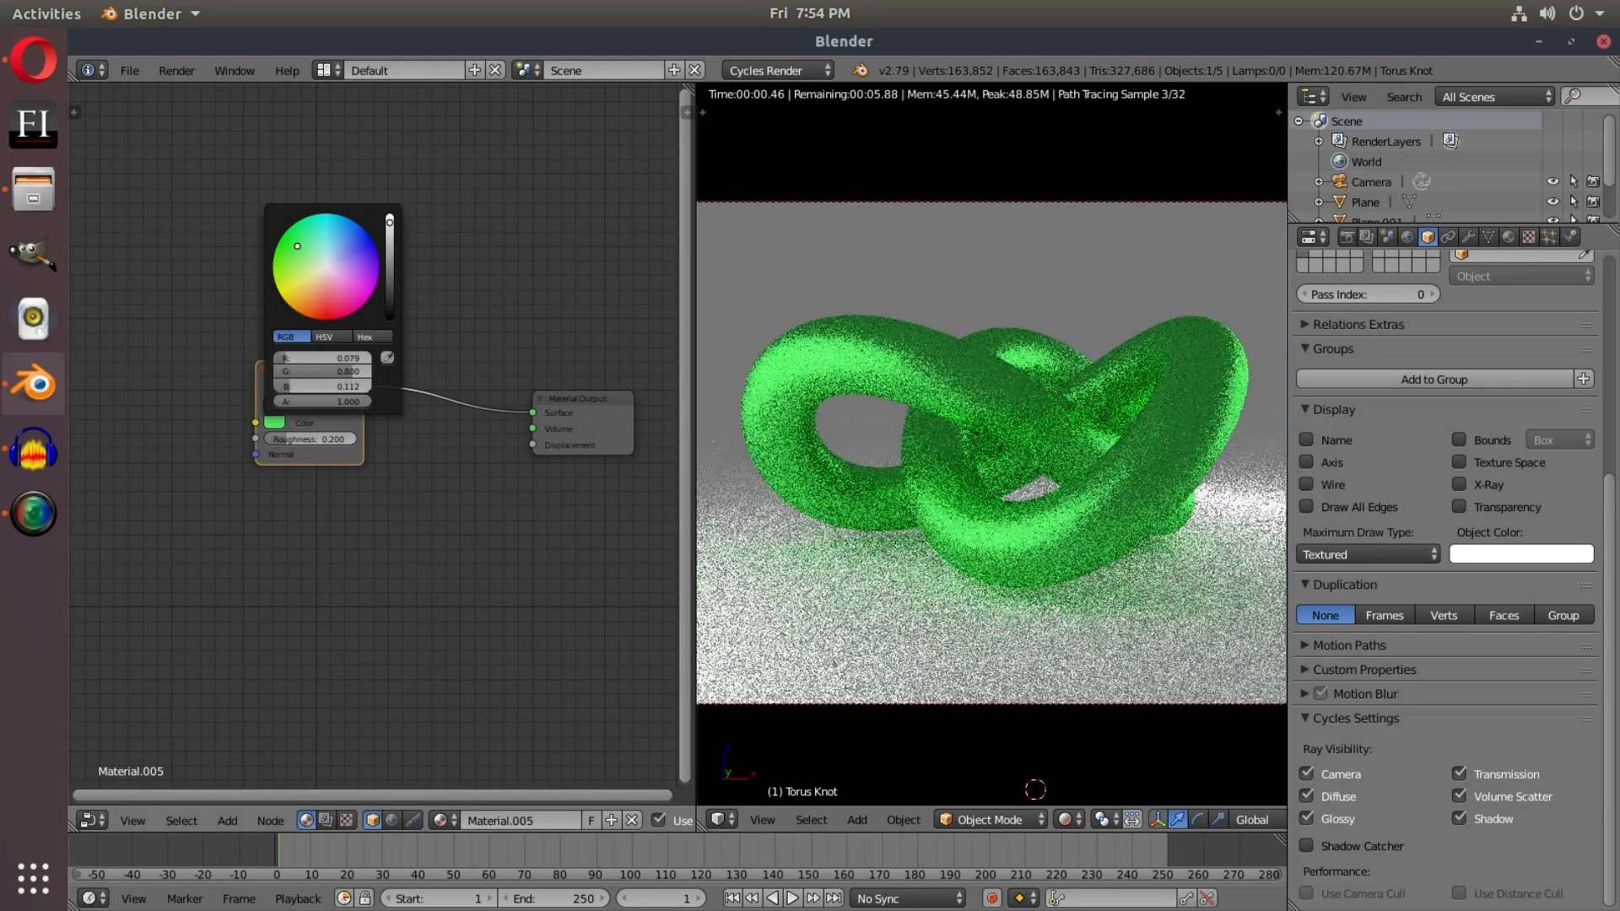
left_click_drag(298, 246, 307, 229)
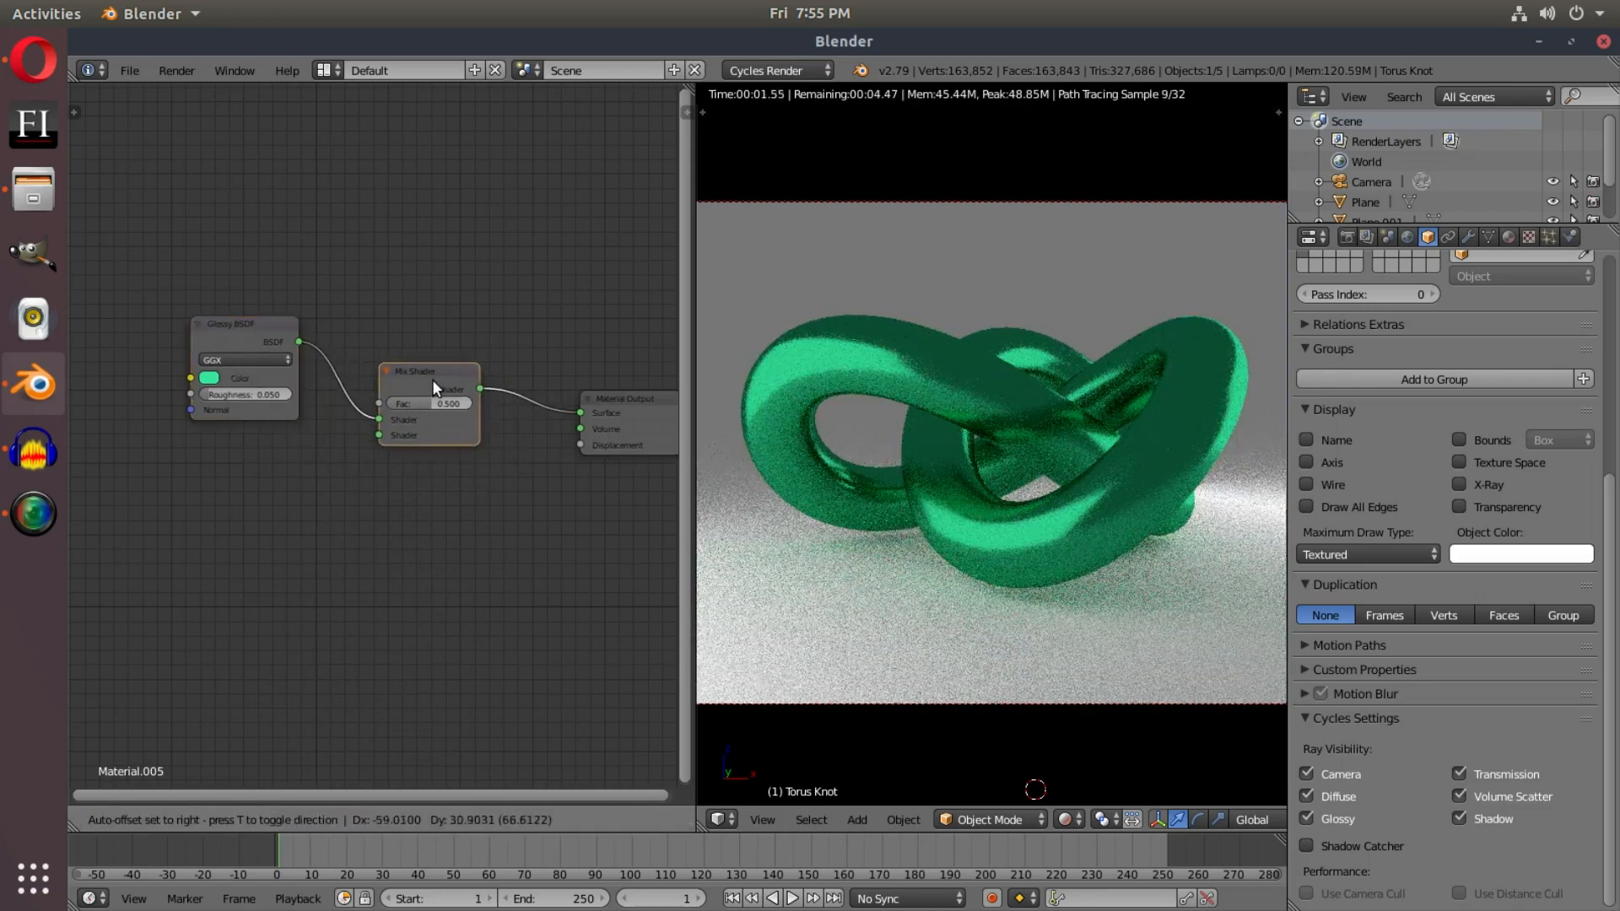
Step: Add a Transparent BSDF shader node and browse the Input nodes for the blend
left_click(226, 821)
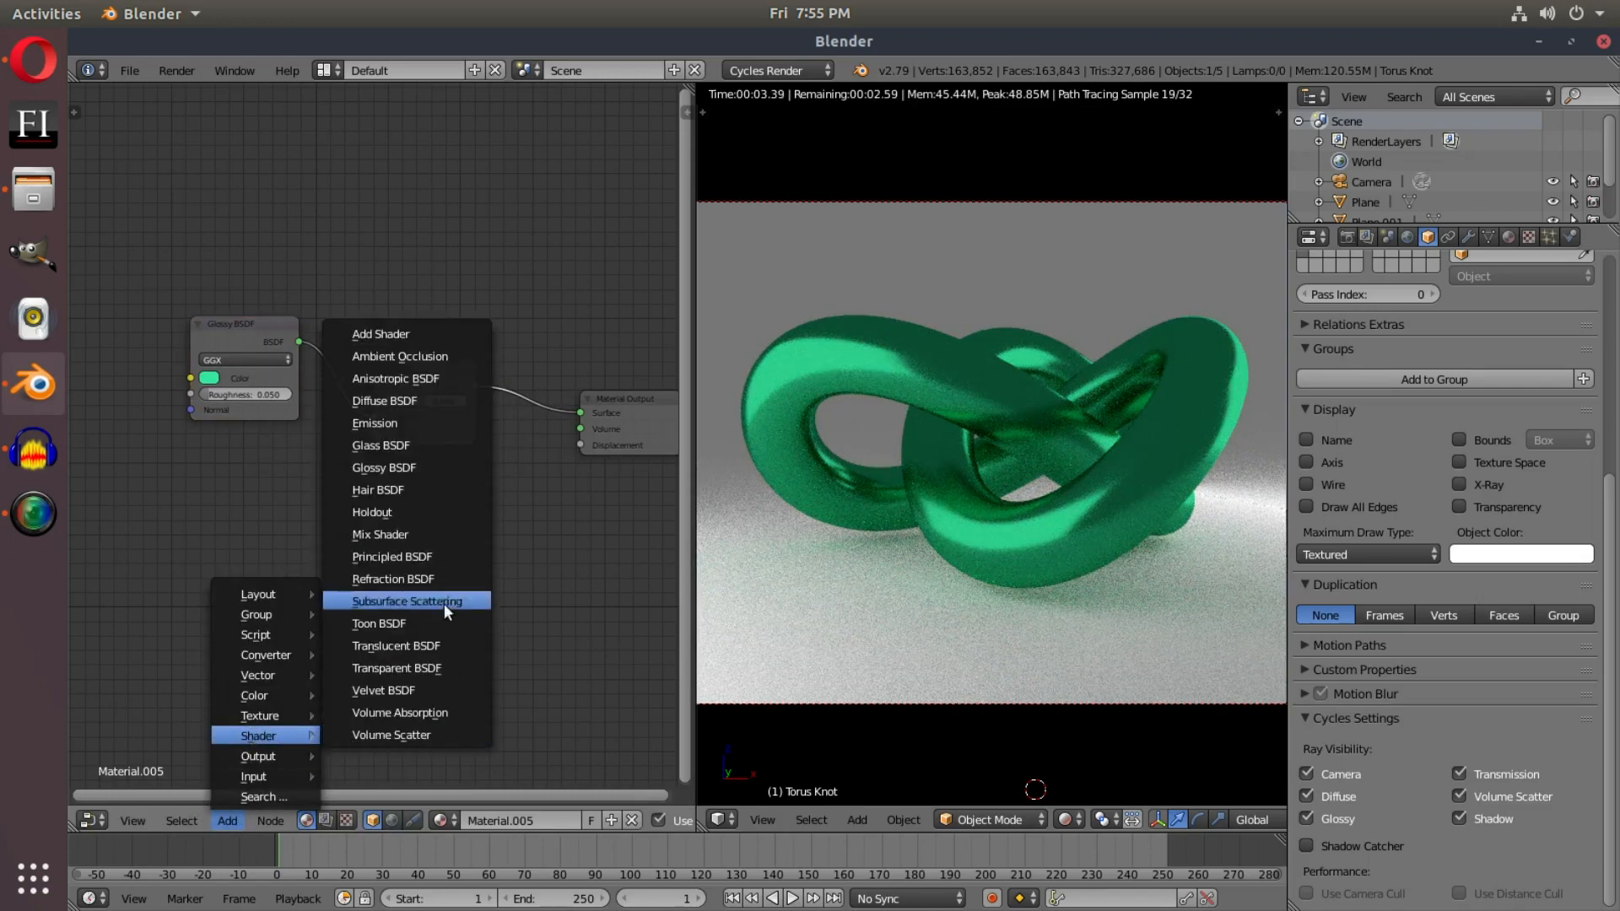
mouse_move(433, 669)
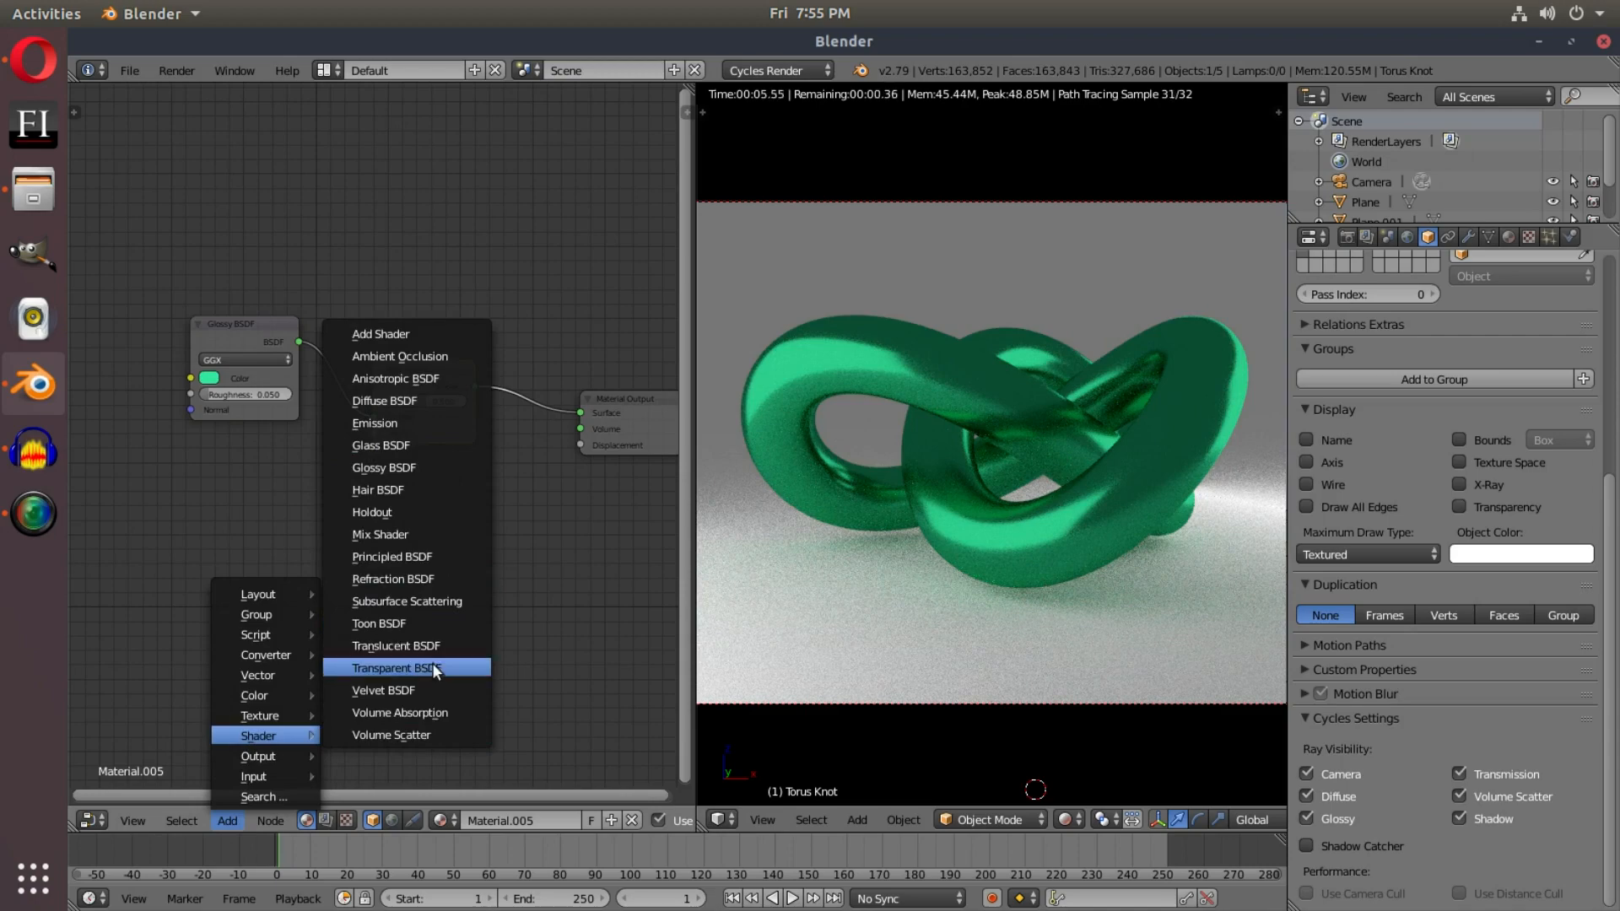
left_click(394, 667)
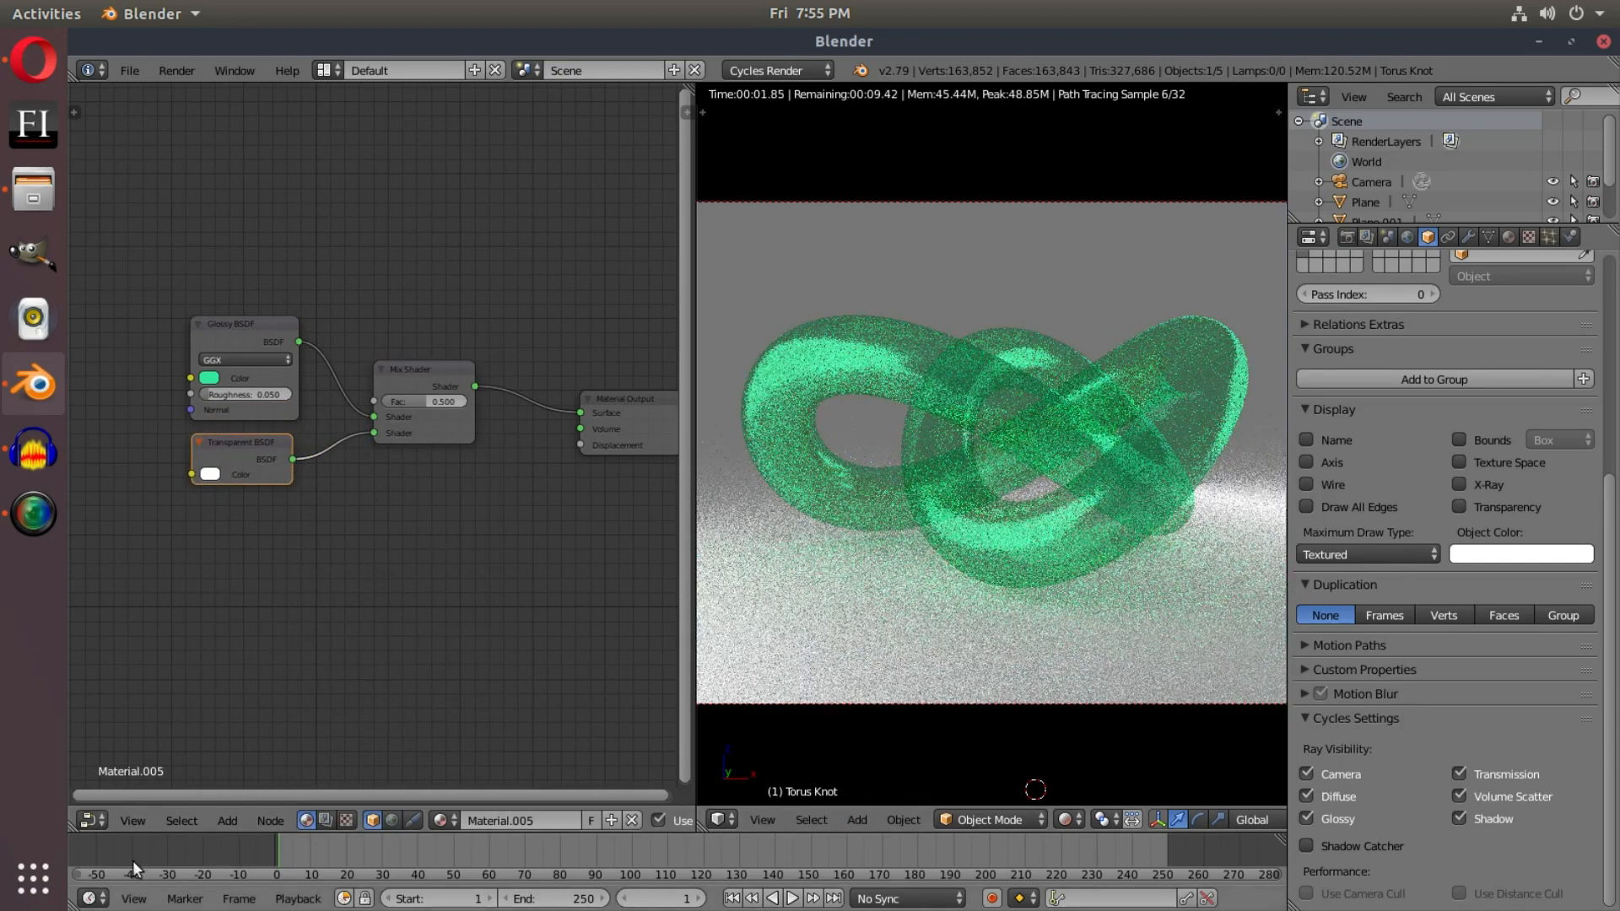
left_click(226, 821)
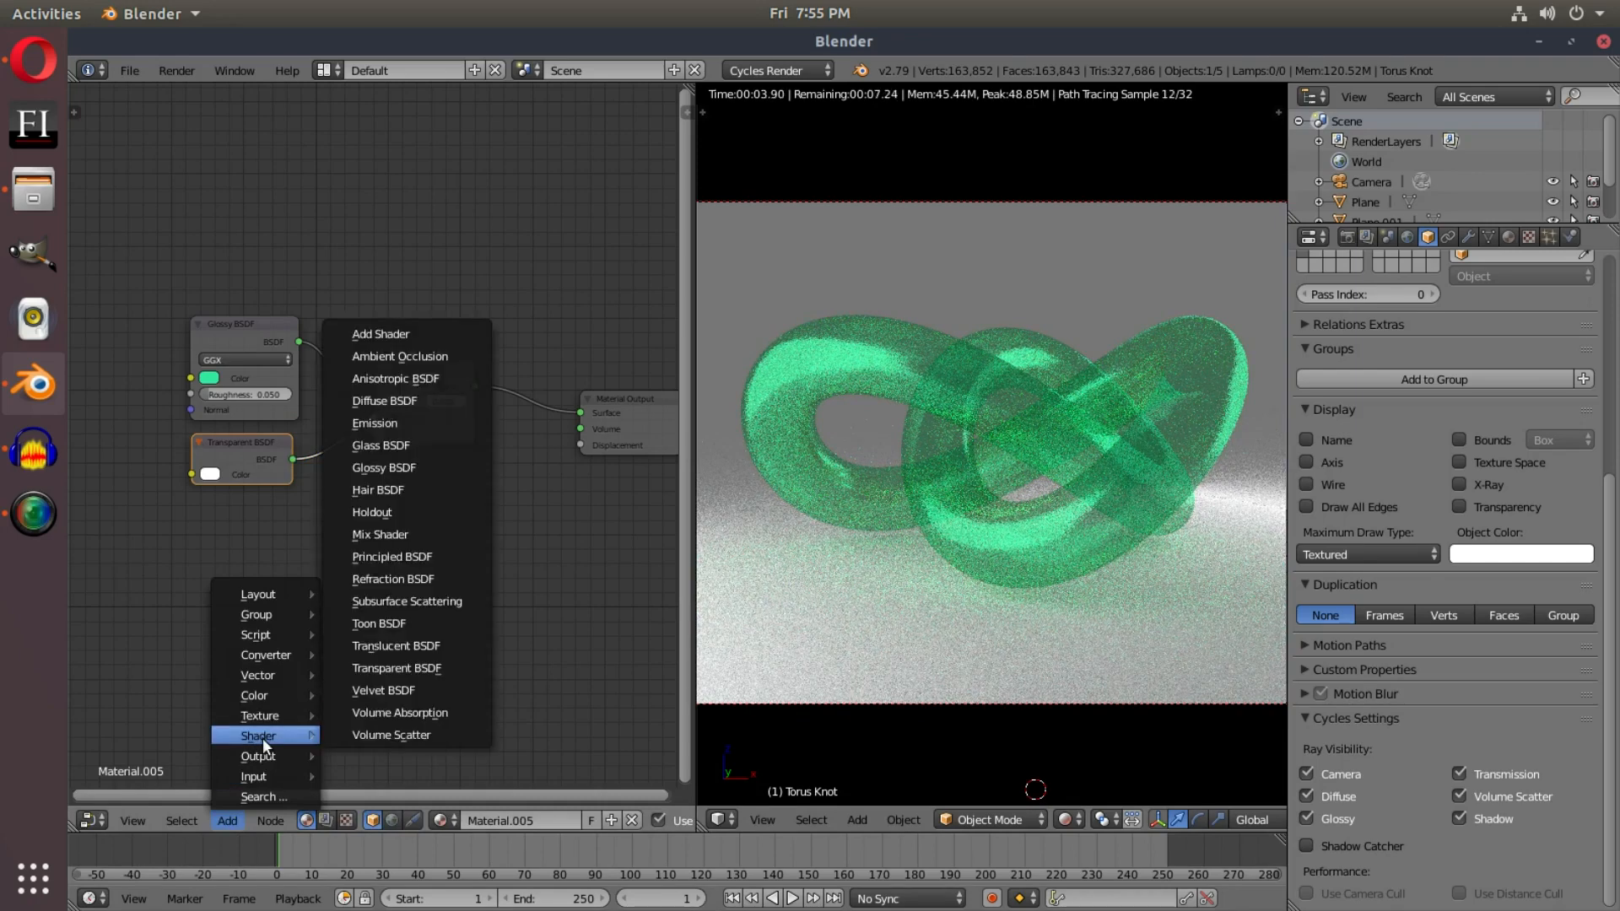
left_click(379, 535)
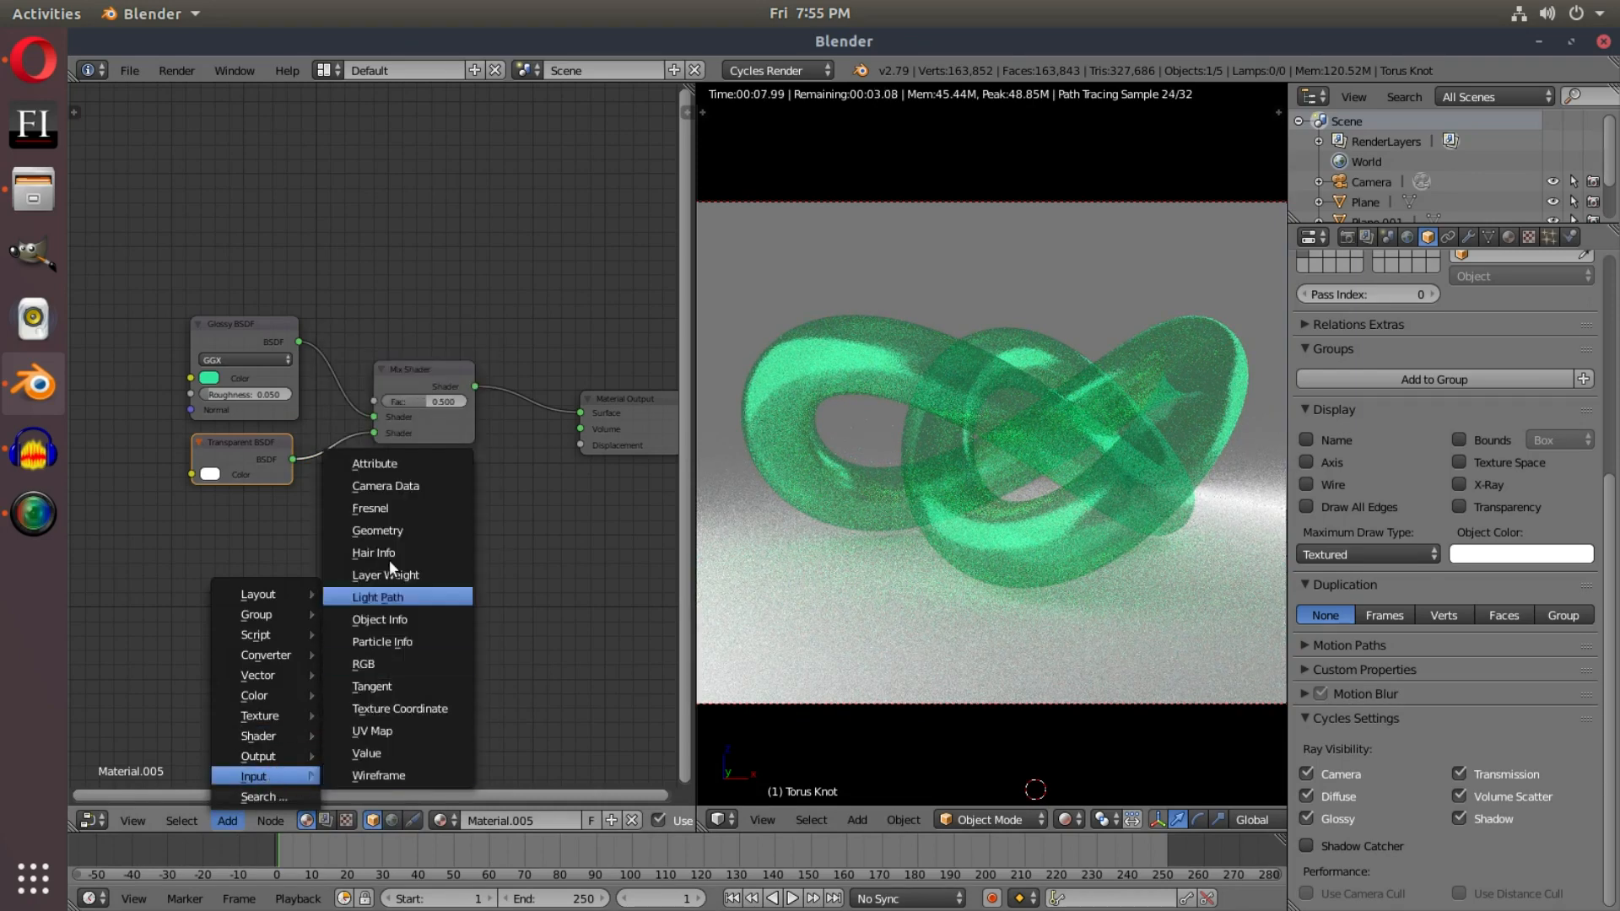
mouse_move(411, 619)
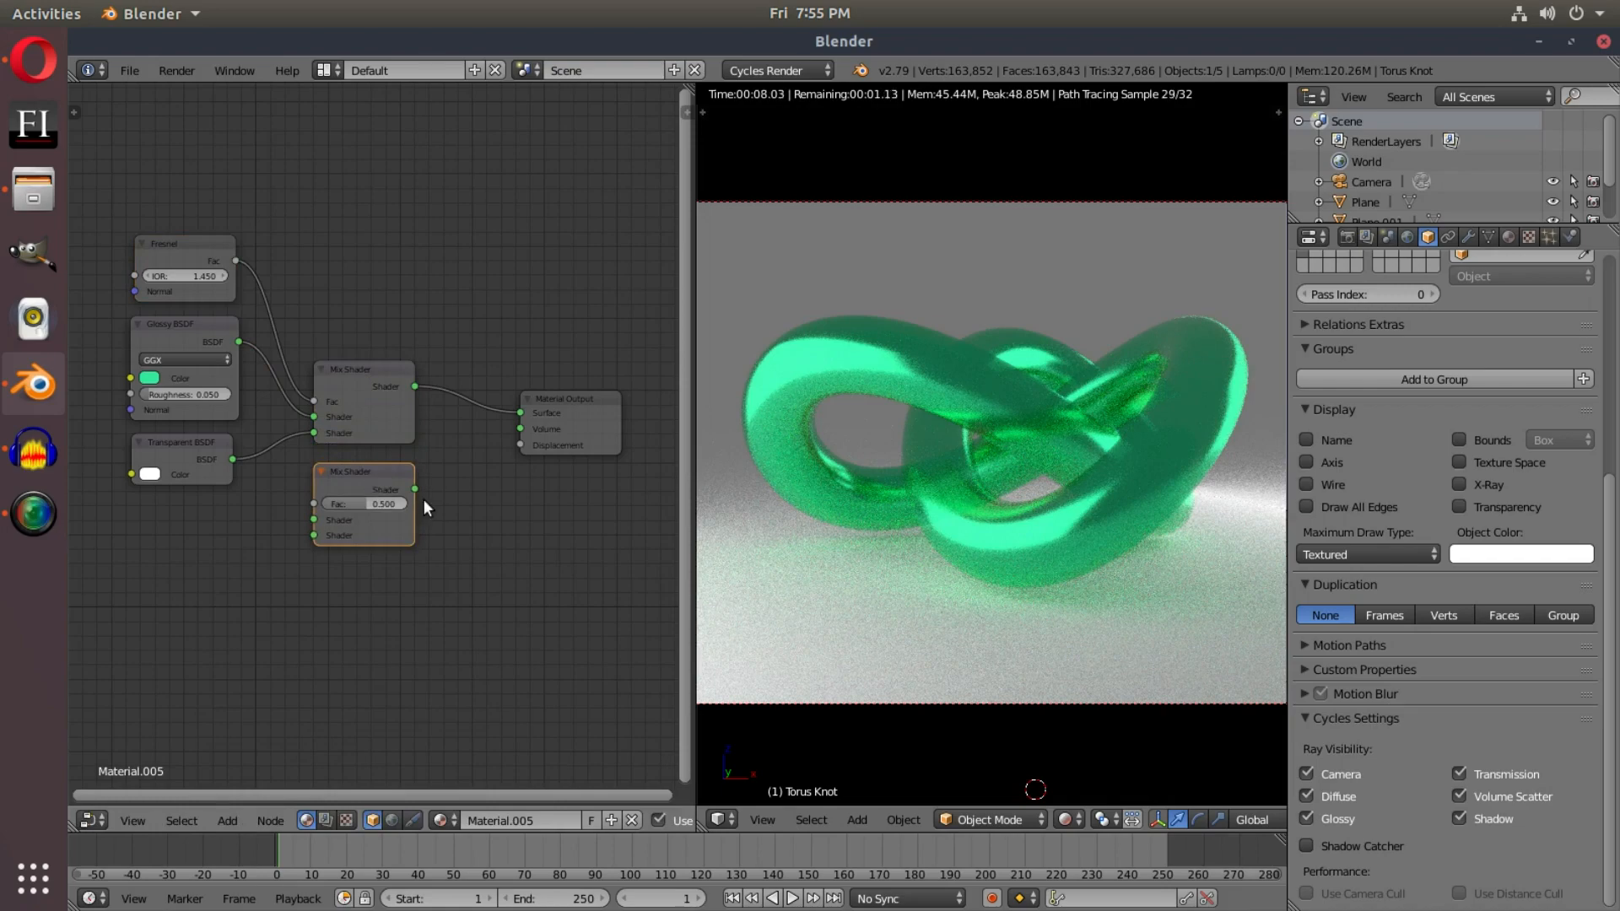
Step: Place the second Mix Shader below the first and wire the volume shaders into it
left_click_drag(414, 489, 460, 465)
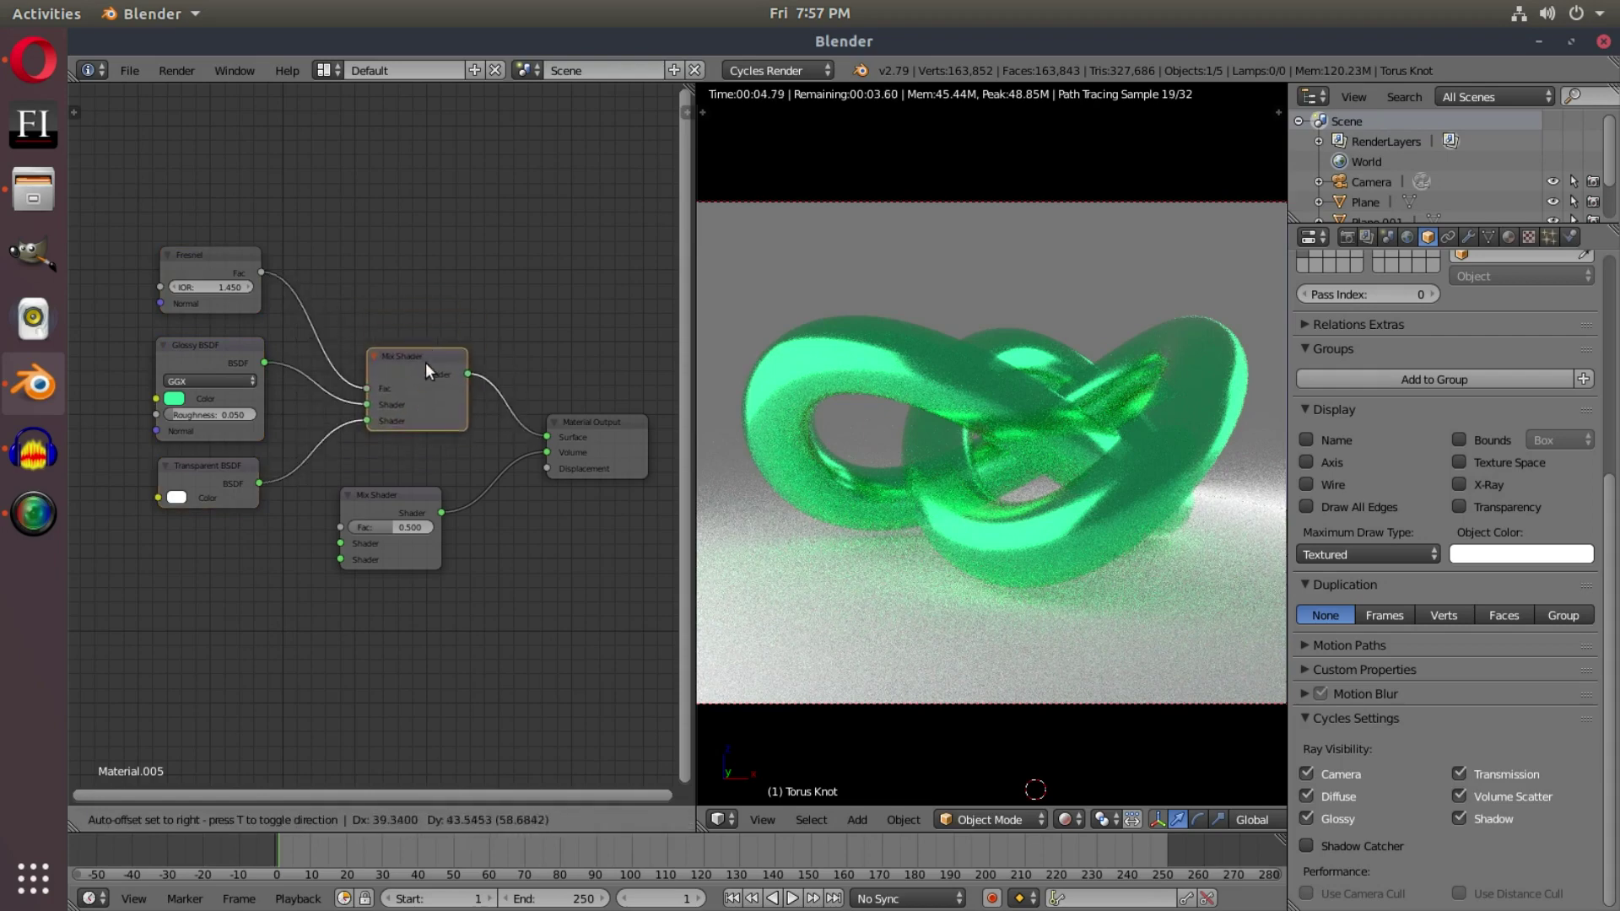
left_click_drag(418, 387, 463, 225)
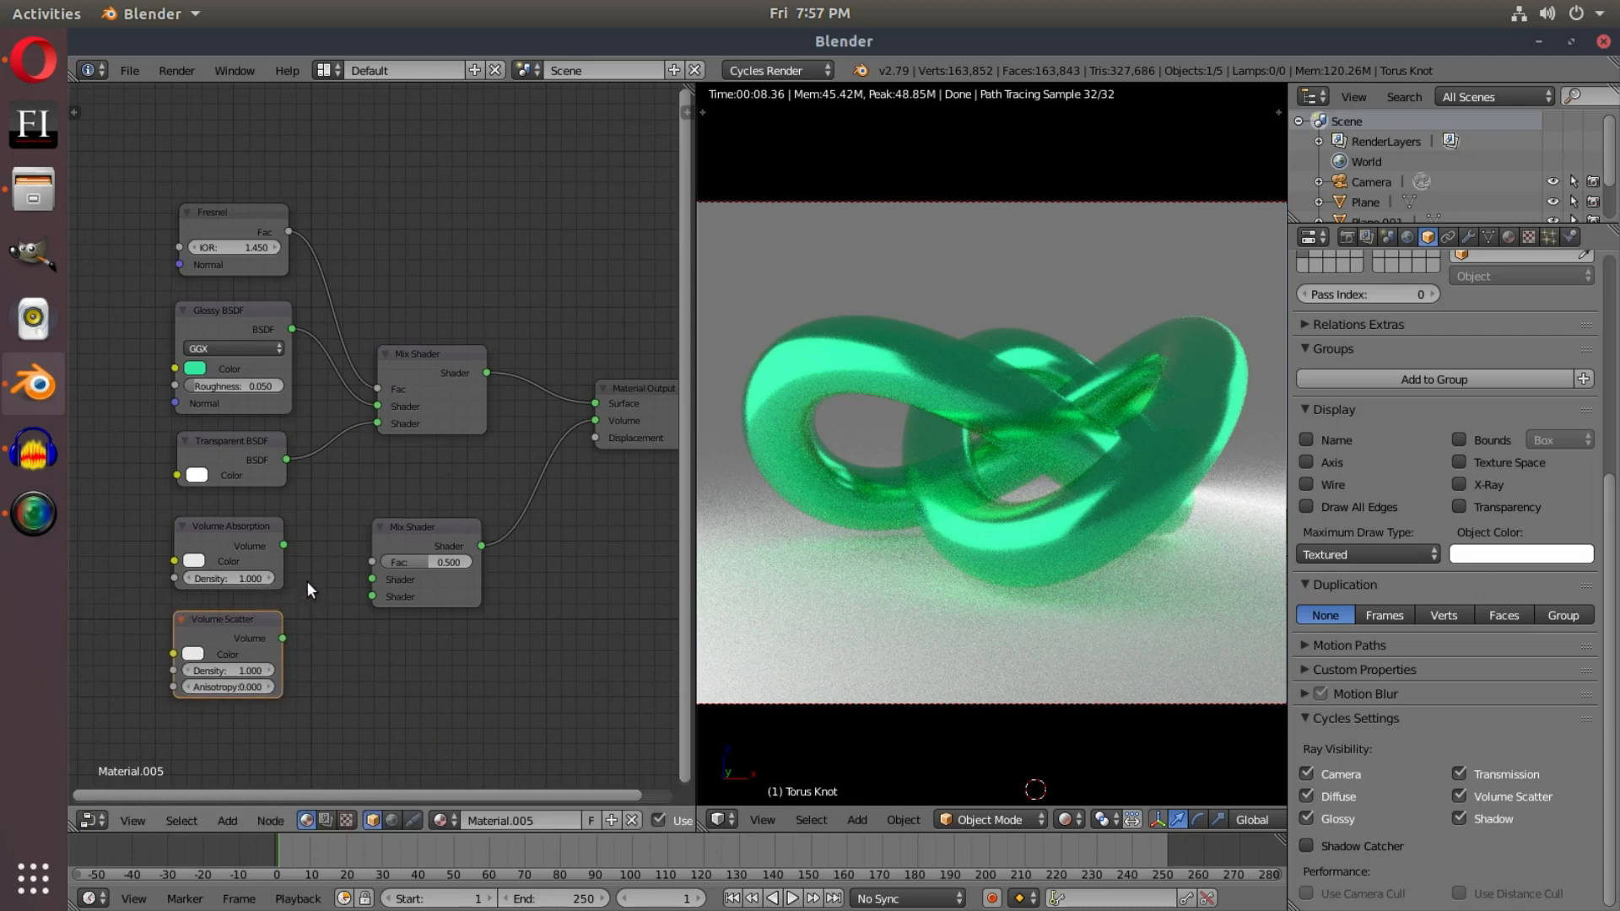
left_click_drag(284, 546, 299, 558)
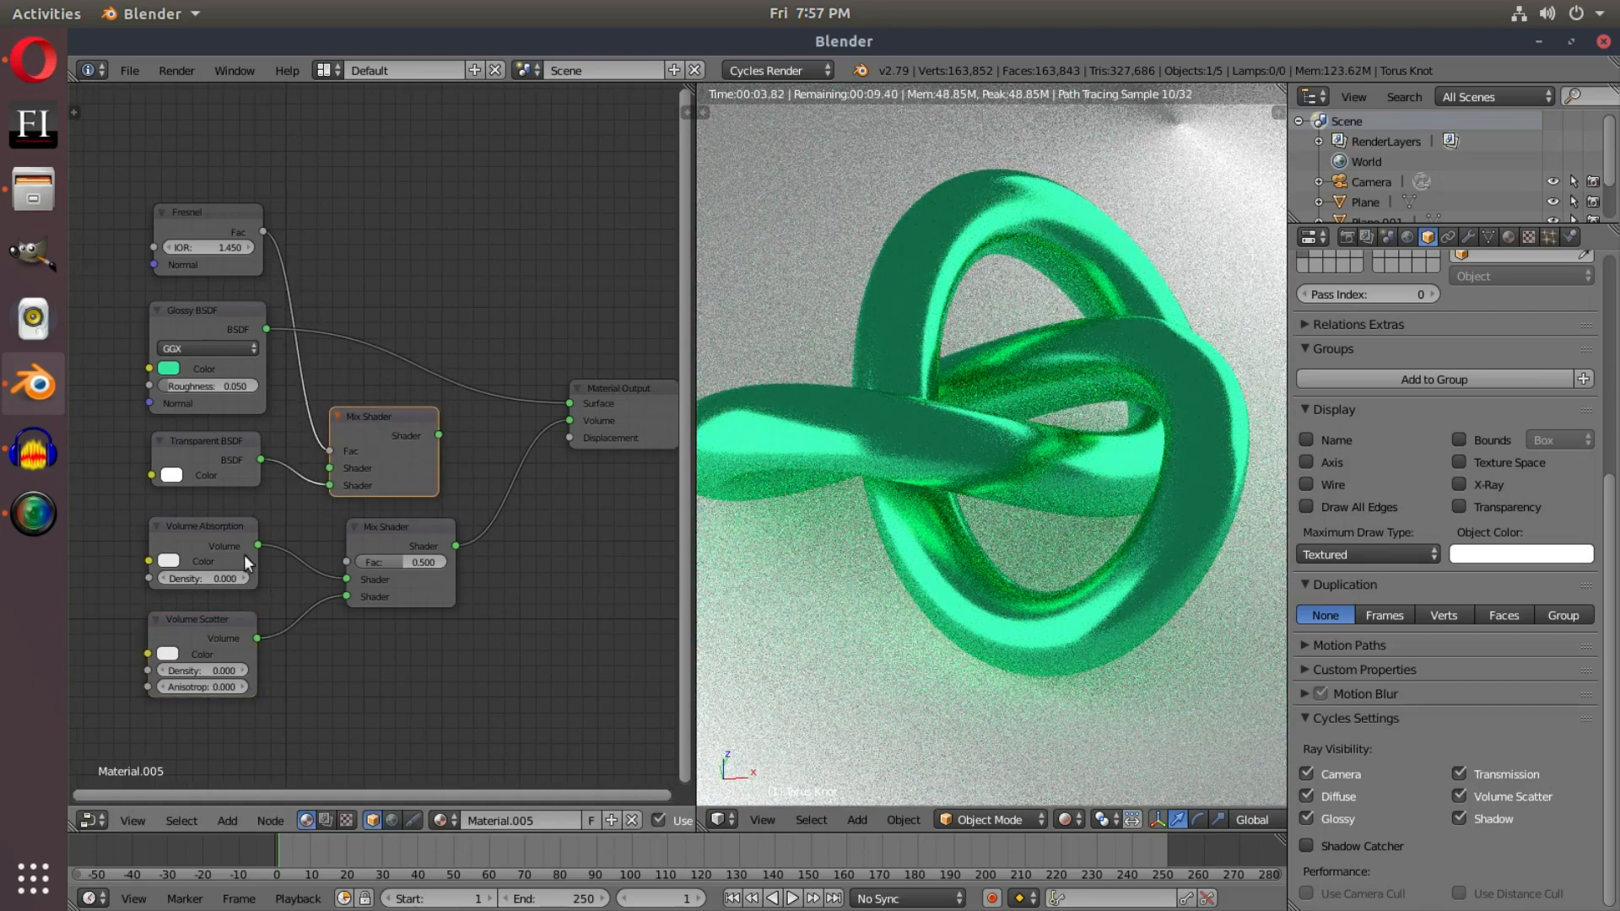
Step: Colour Volume Scatter blue and Volume Absorption red
left_click(167, 561)
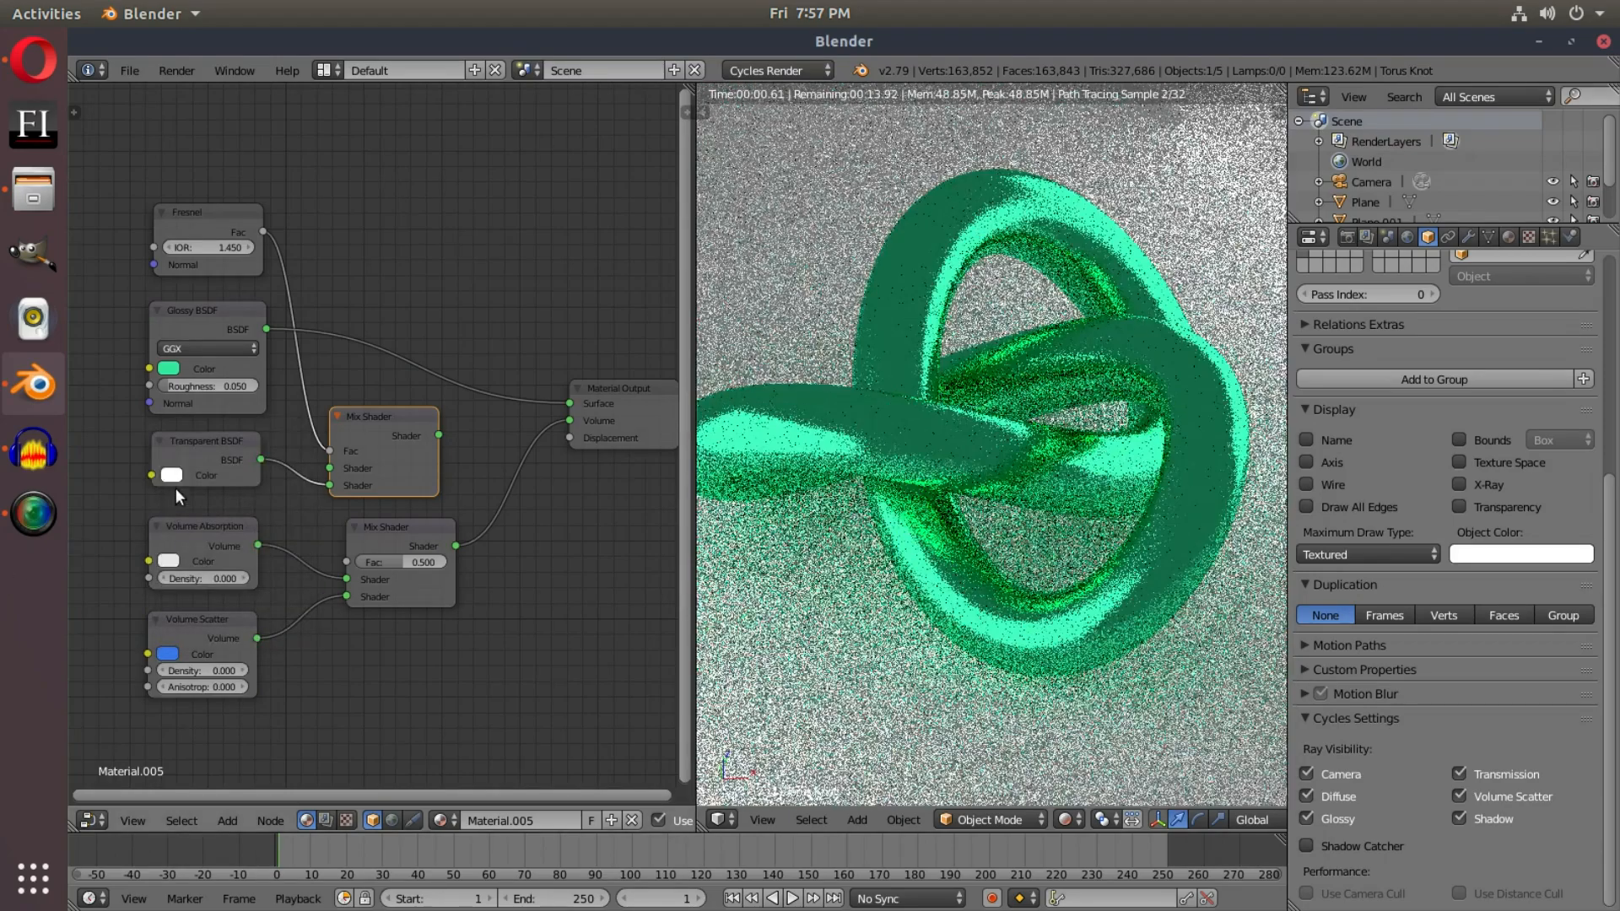
left_click(168, 369)
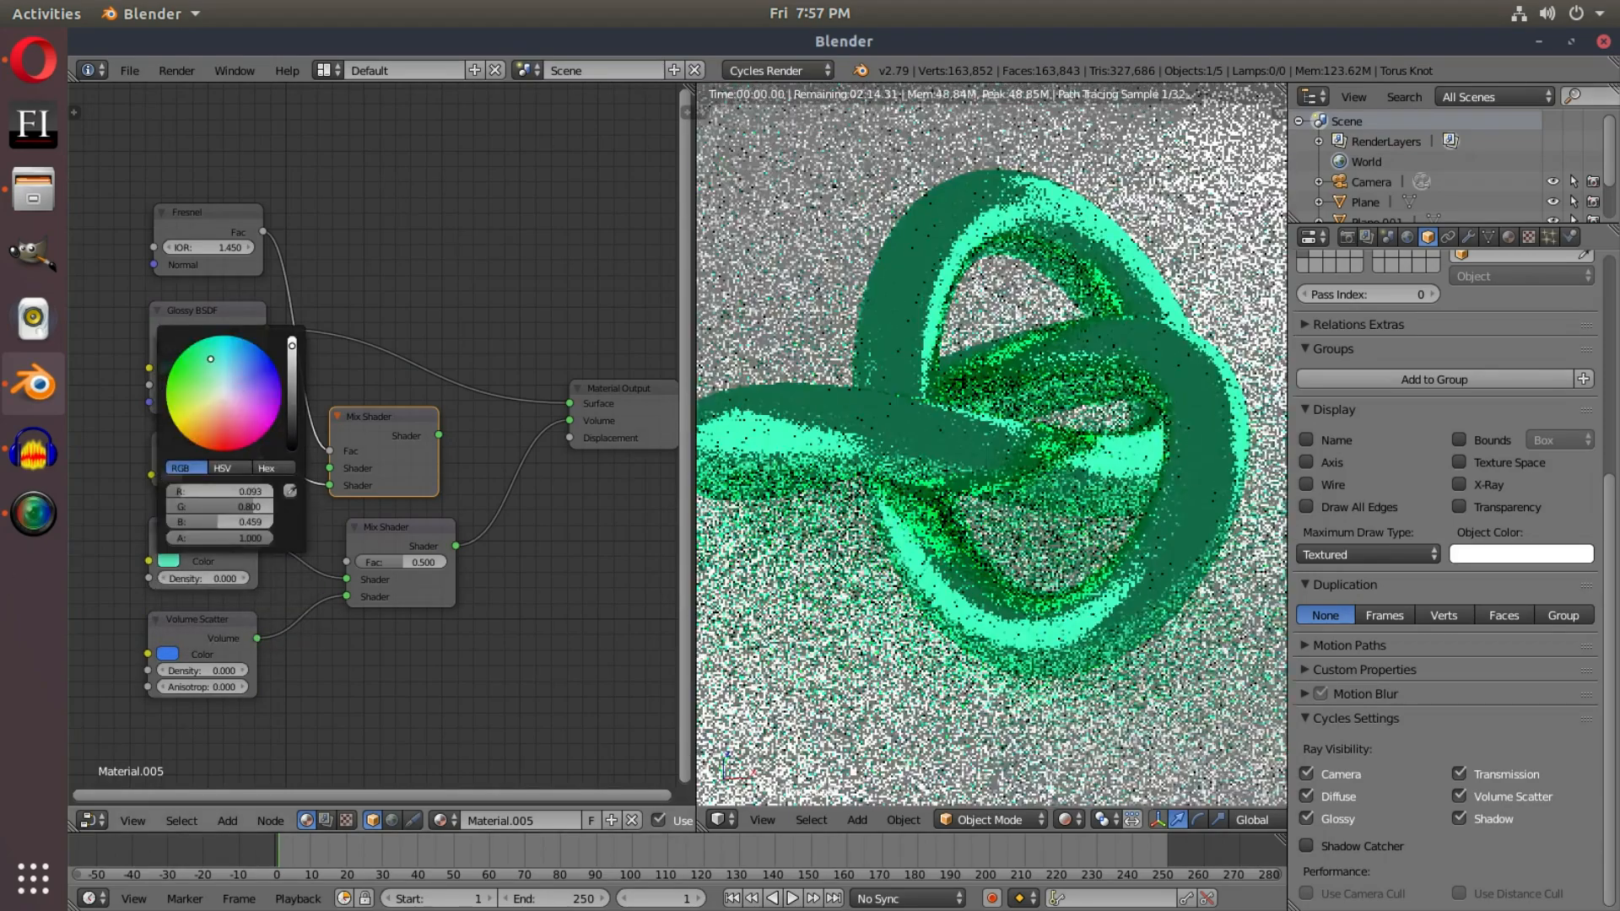
left_click(225, 422)
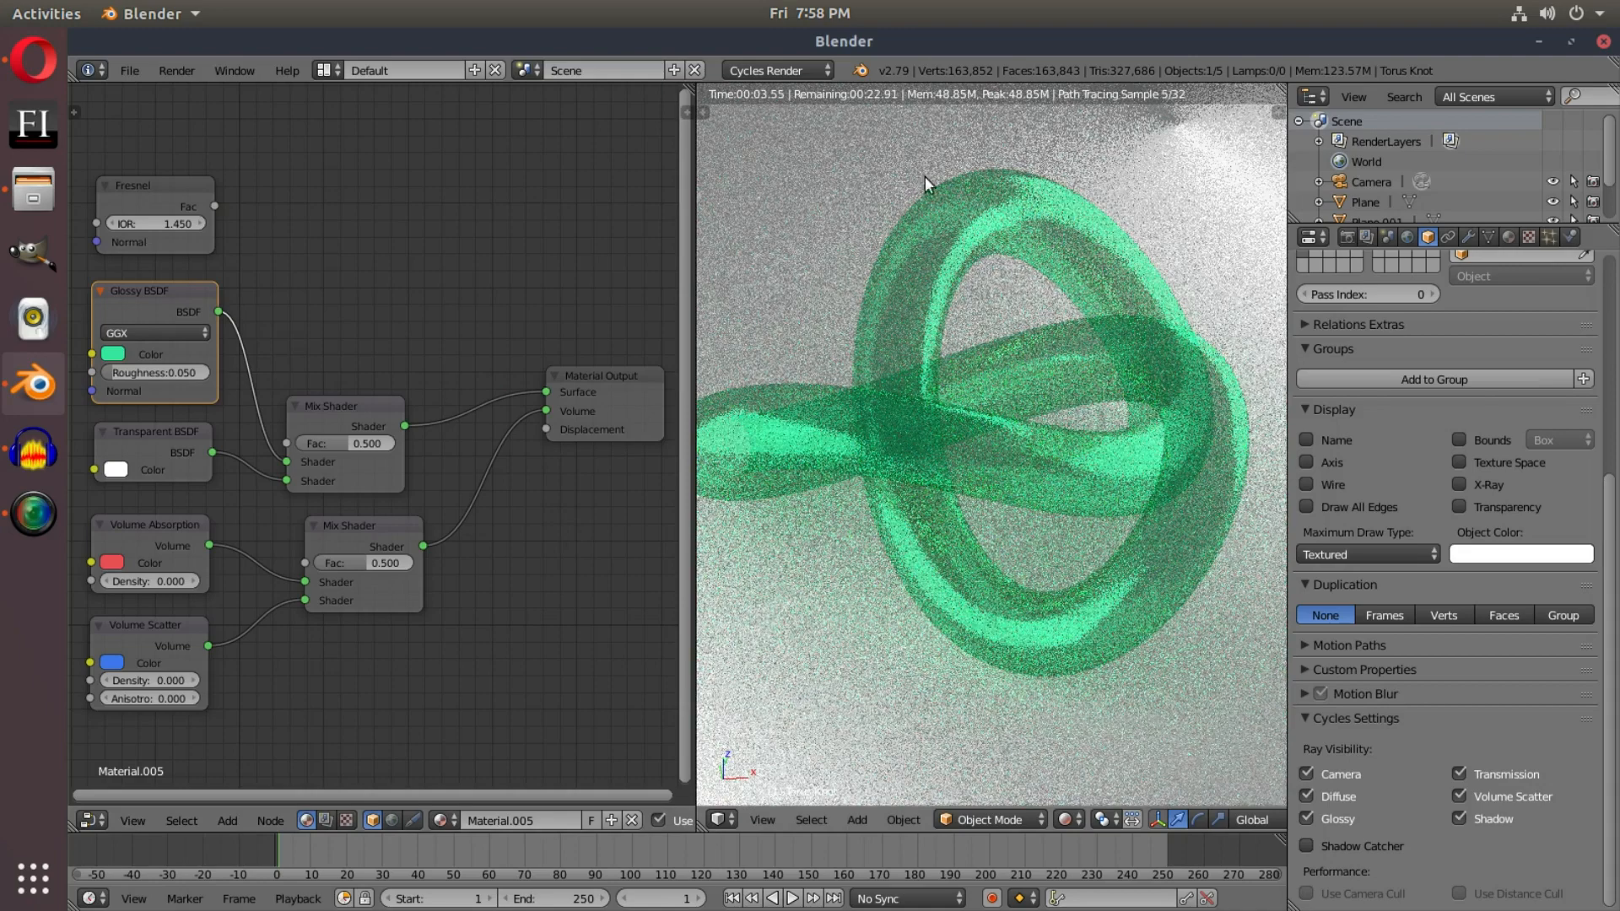
mouse_move(795, 452)
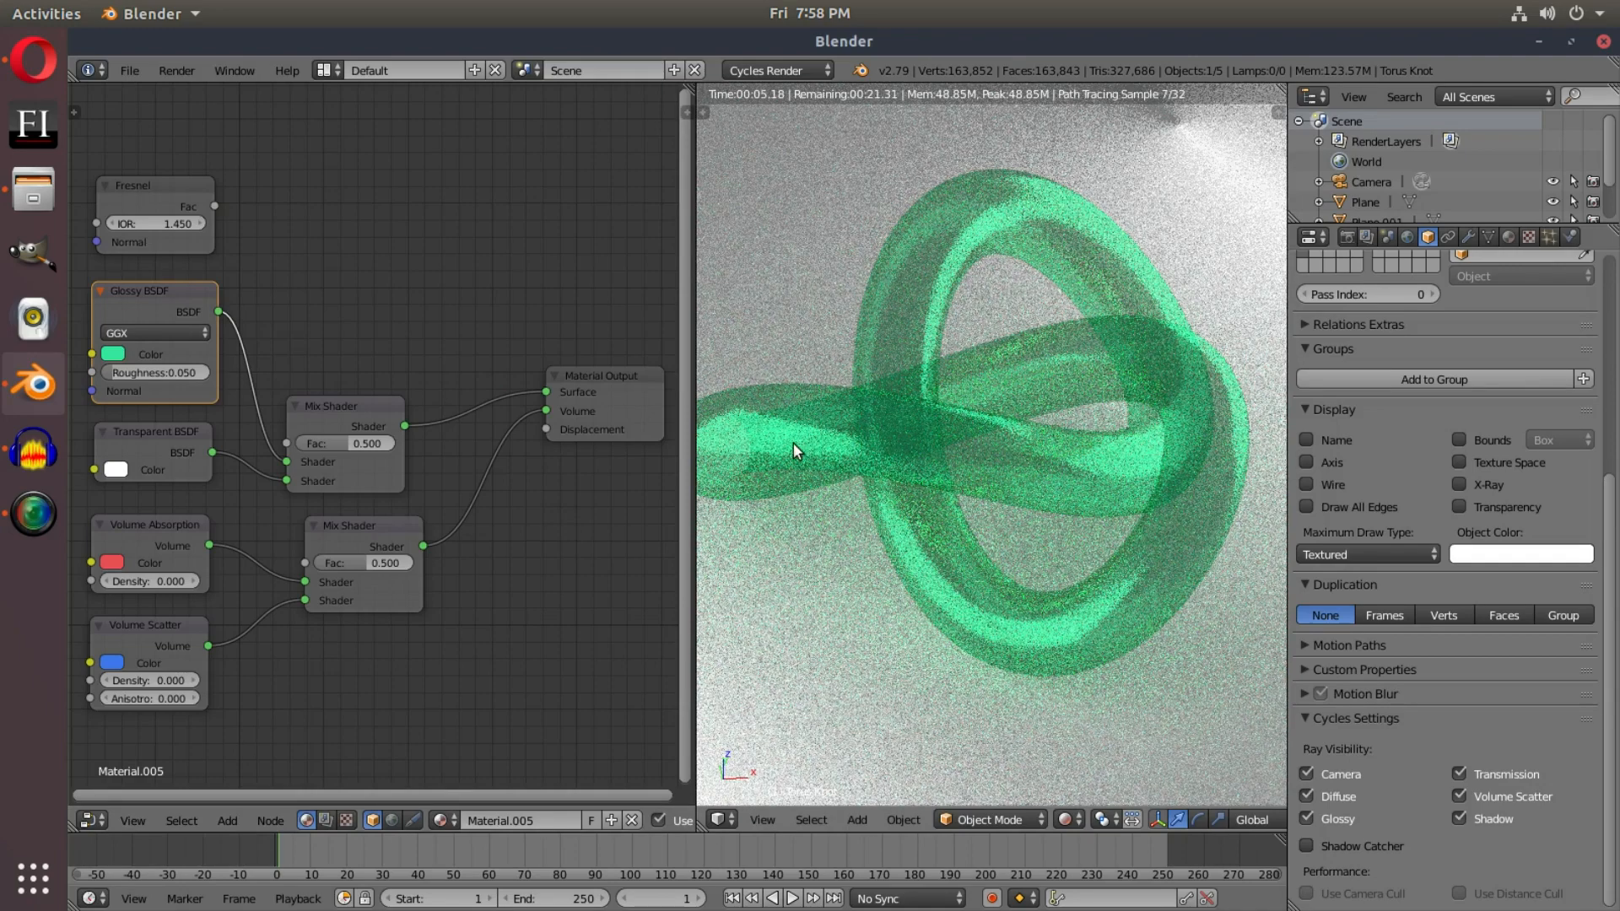
mouse_move(544, 418)
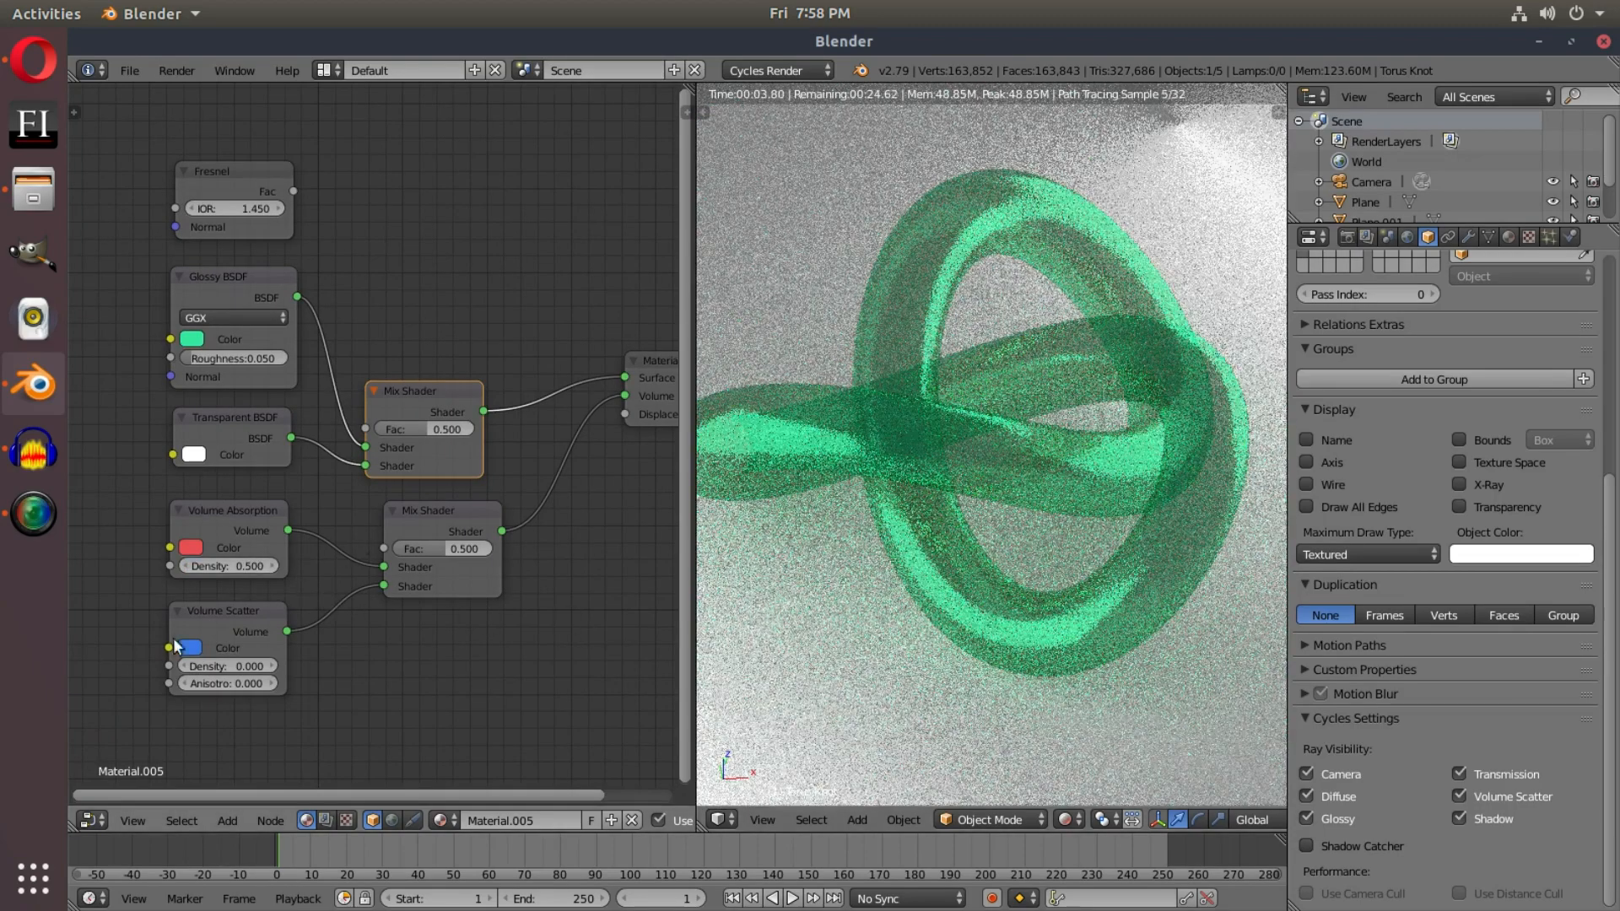
left_click(225, 665)
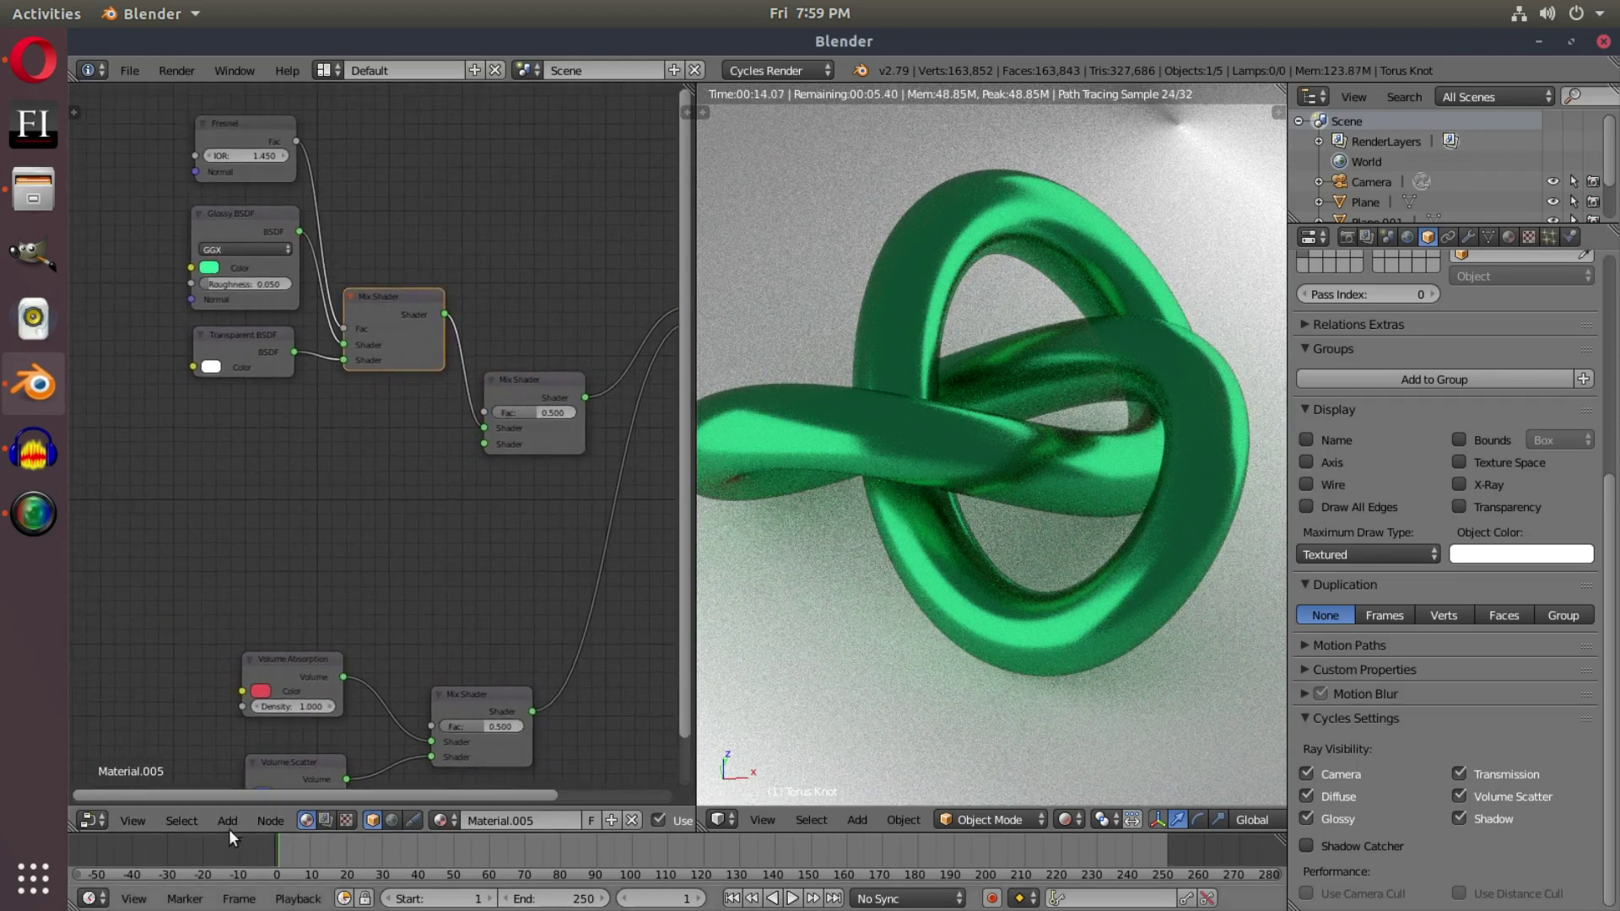
Step: Add a cyan Subsurface Scattering node and set its falloff to Gaussian
left_click(226, 821)
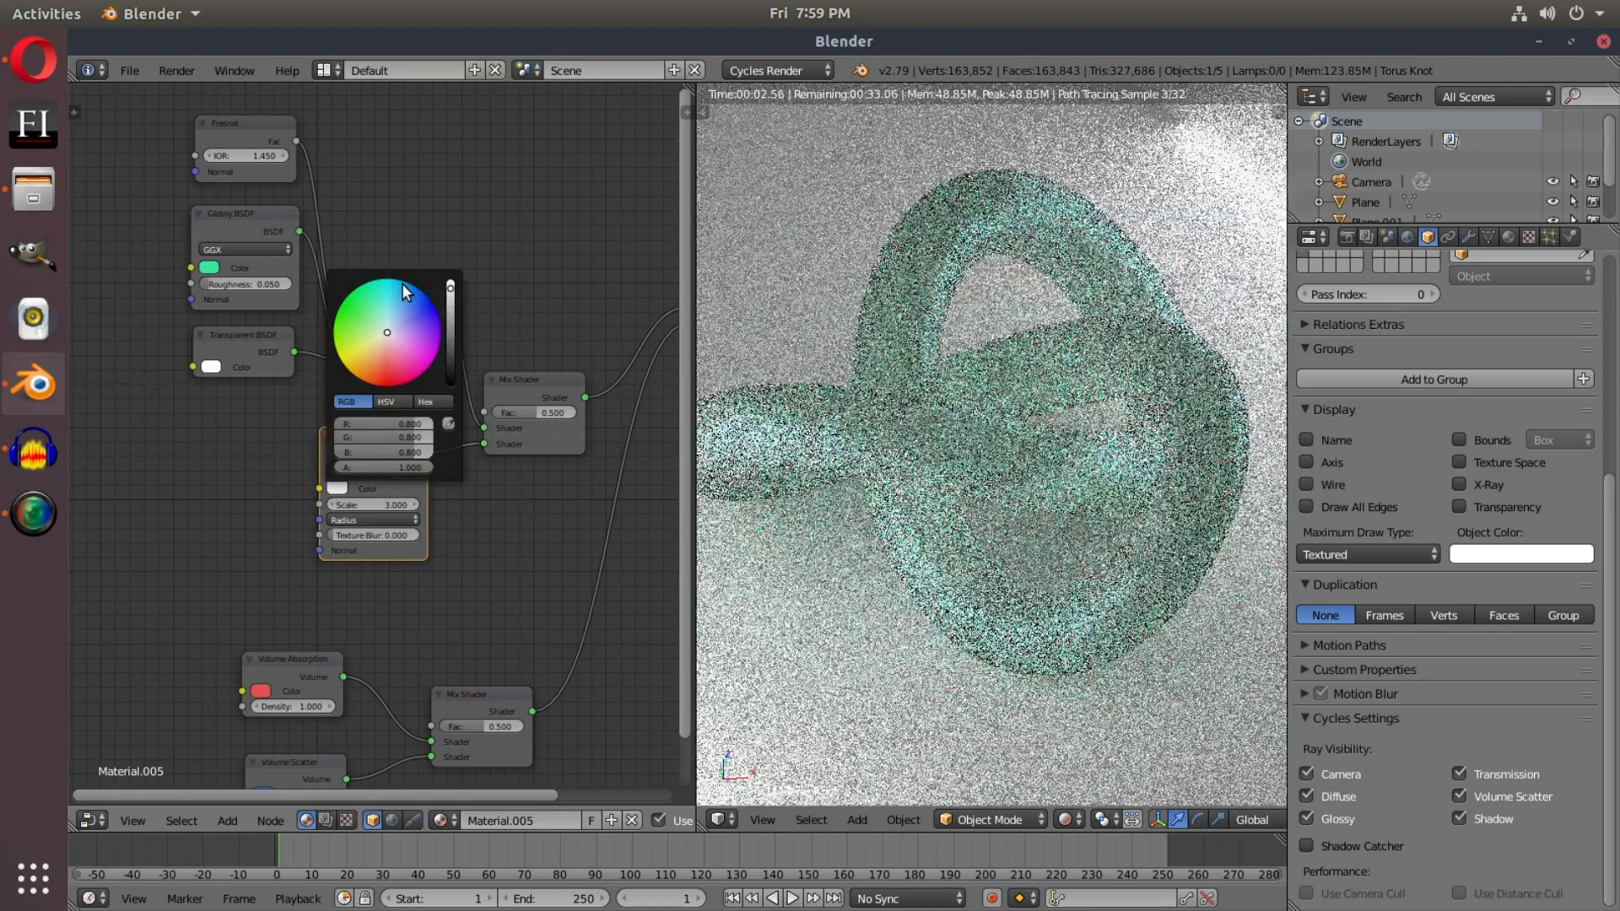
left_click(394, 291)
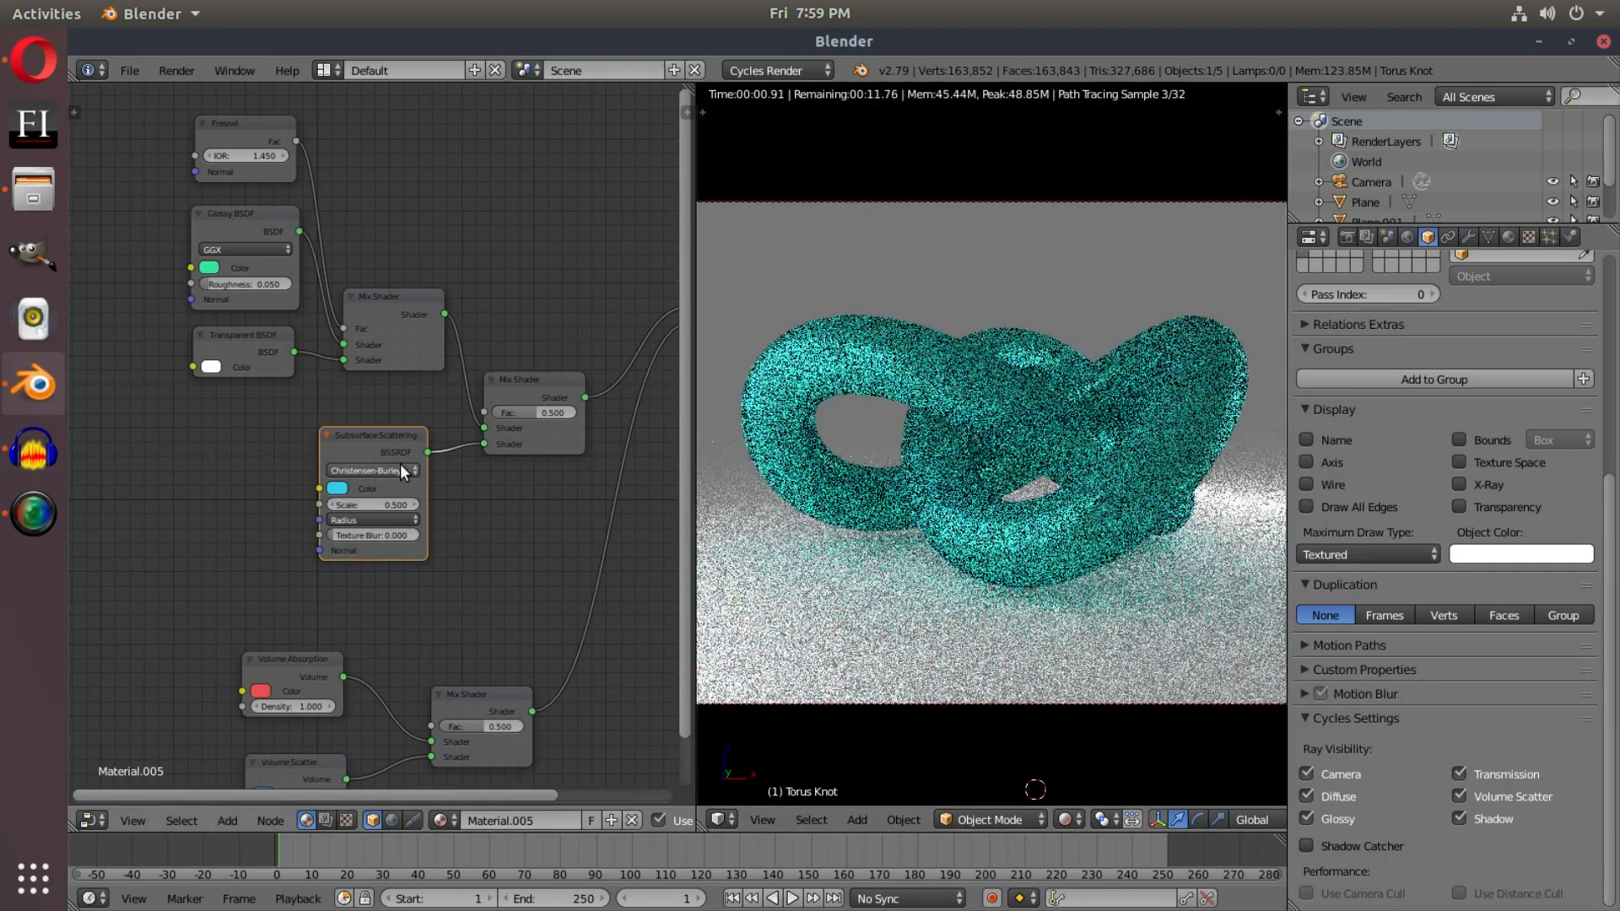
left_click(372, 470)
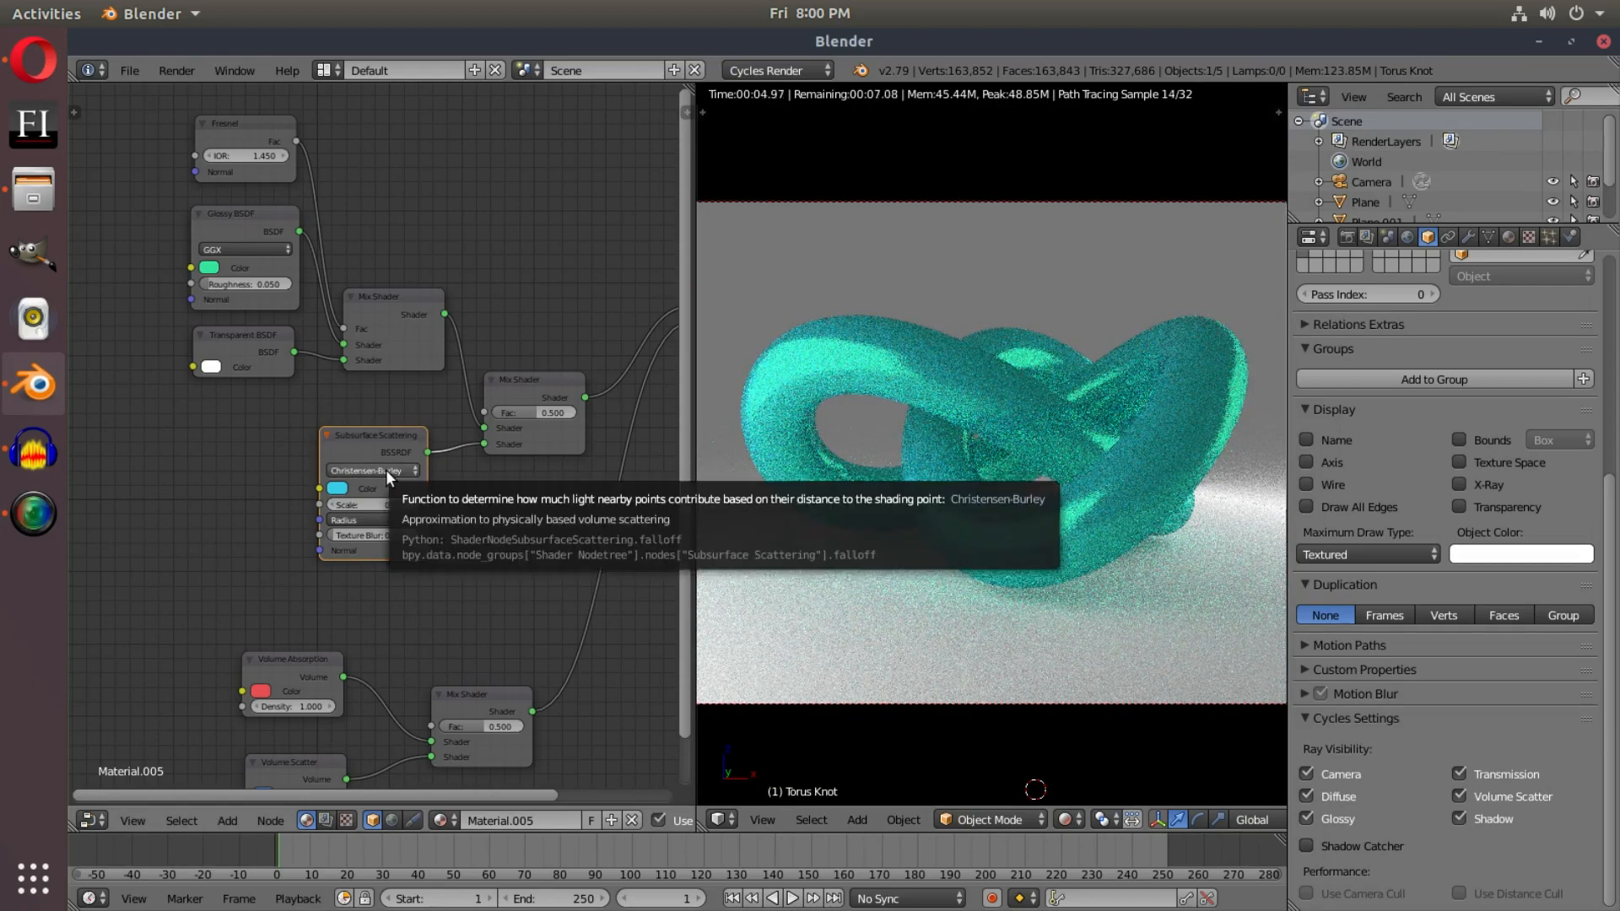
left_click(372, 470)
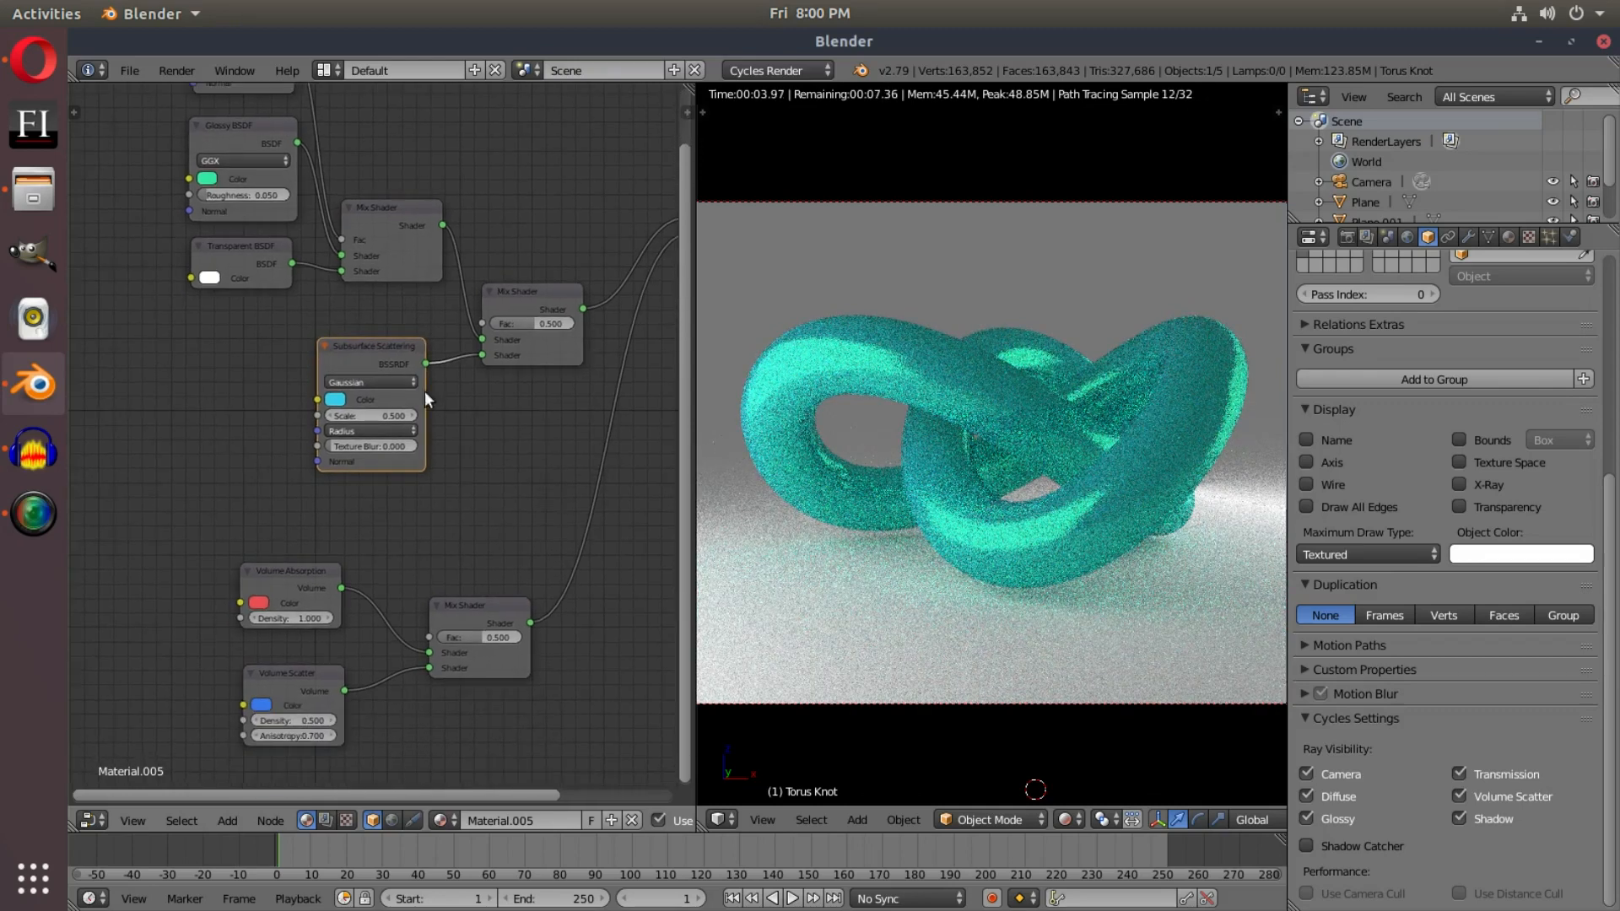
Step: Shift Subsurface Scattering left and insert a Velvet BSDF before the Mix Shader
left_click_drag(372, 345, 176, 345)
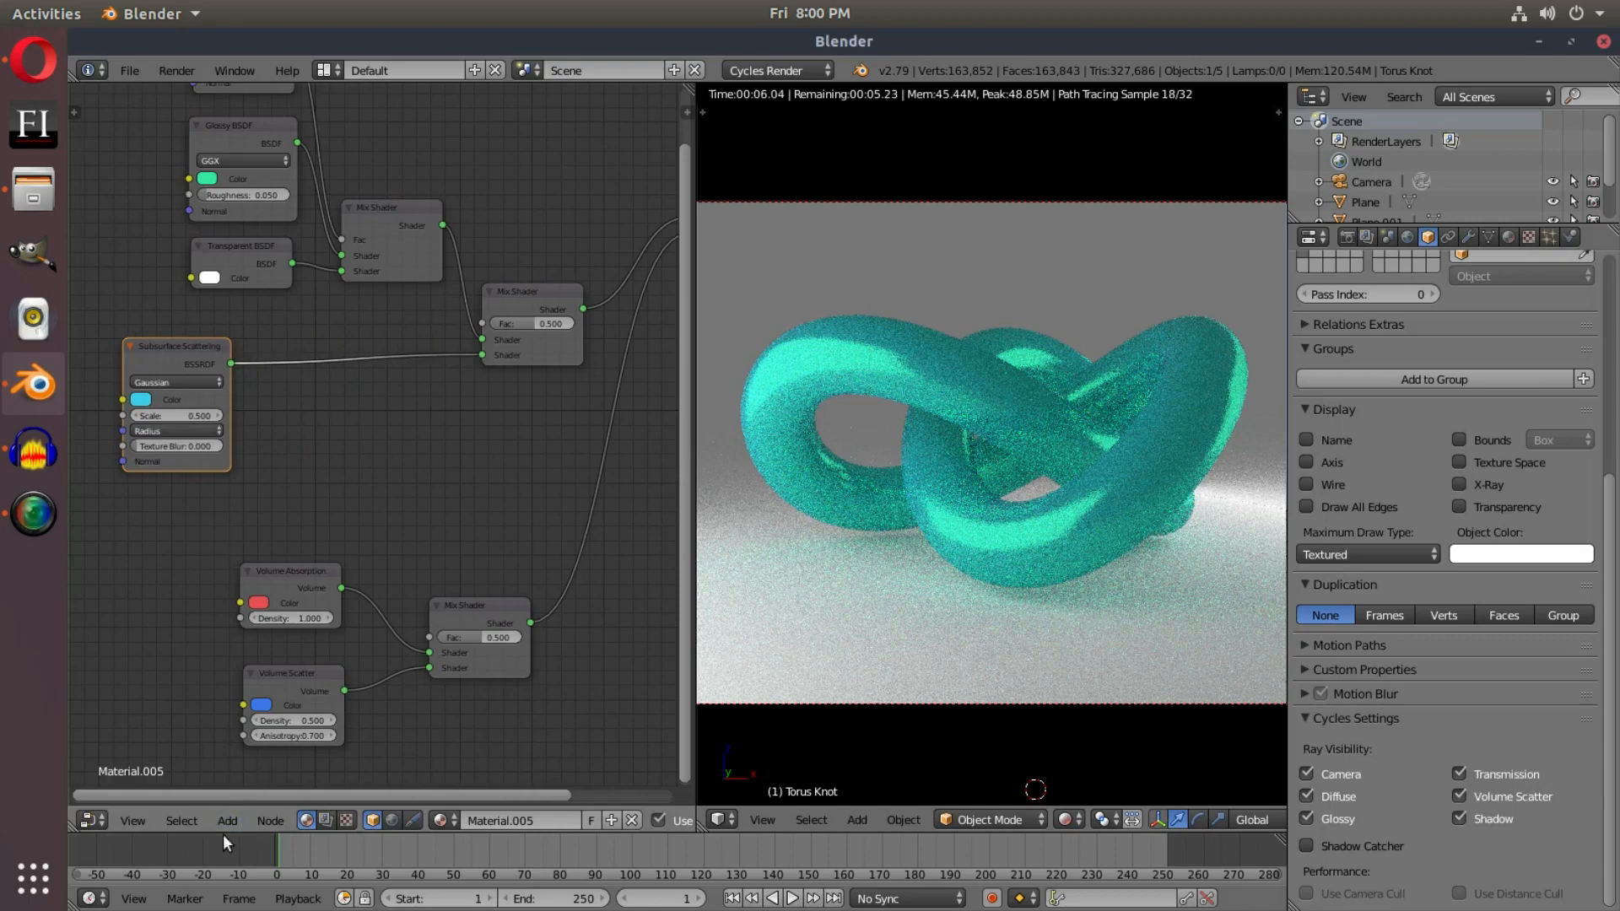
left_click(226, 821)
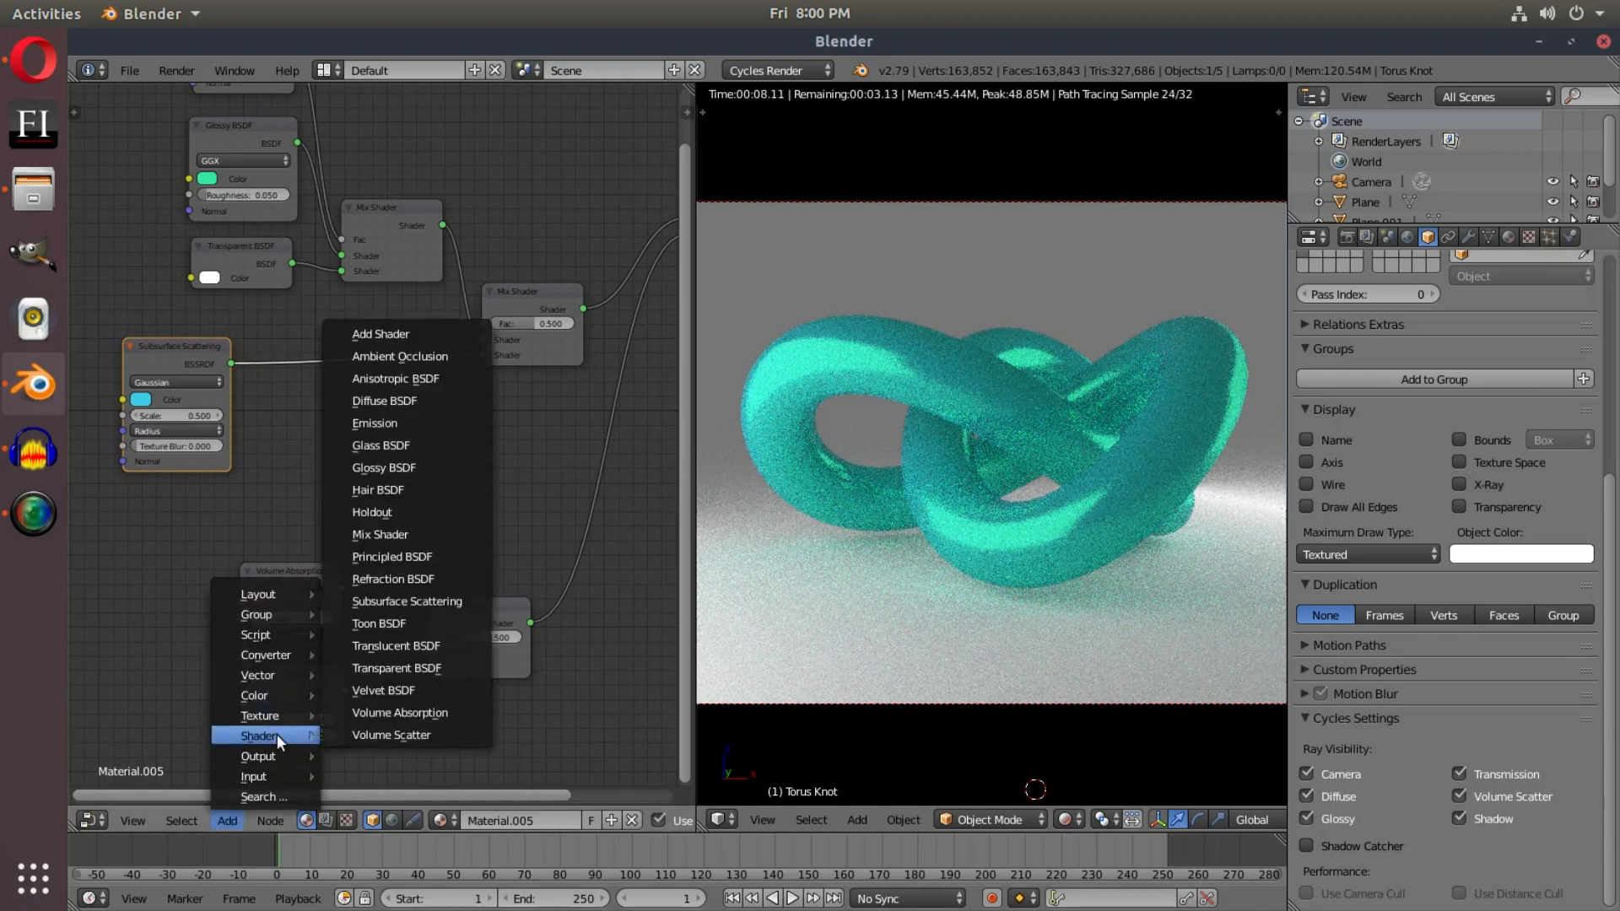
mouse_move(407, 699)
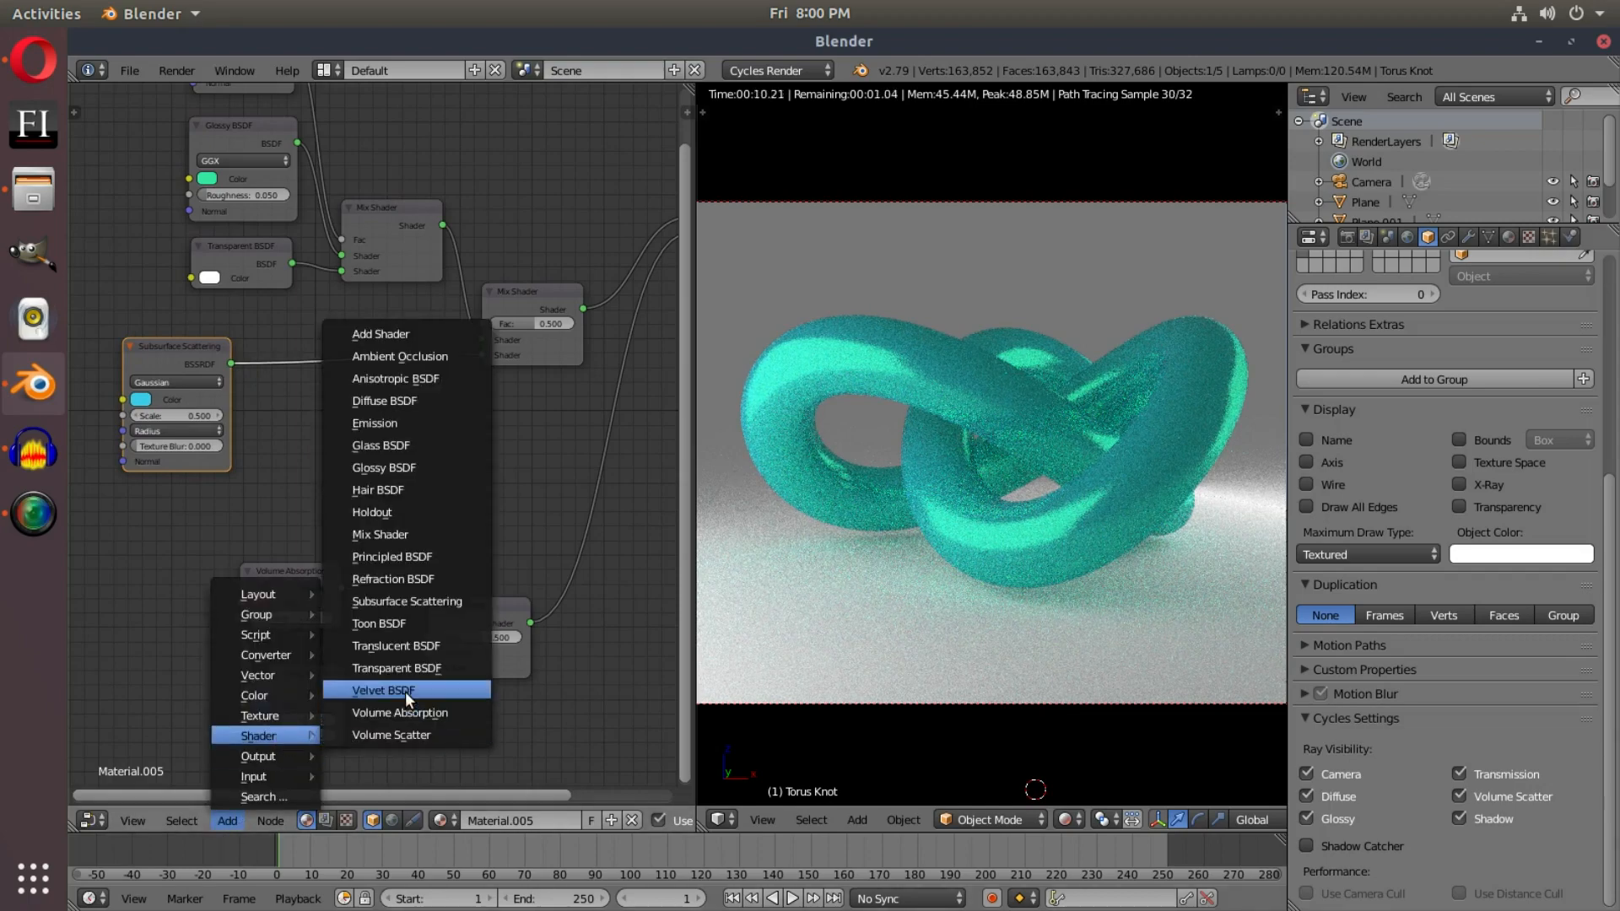
left_click(381, 689)
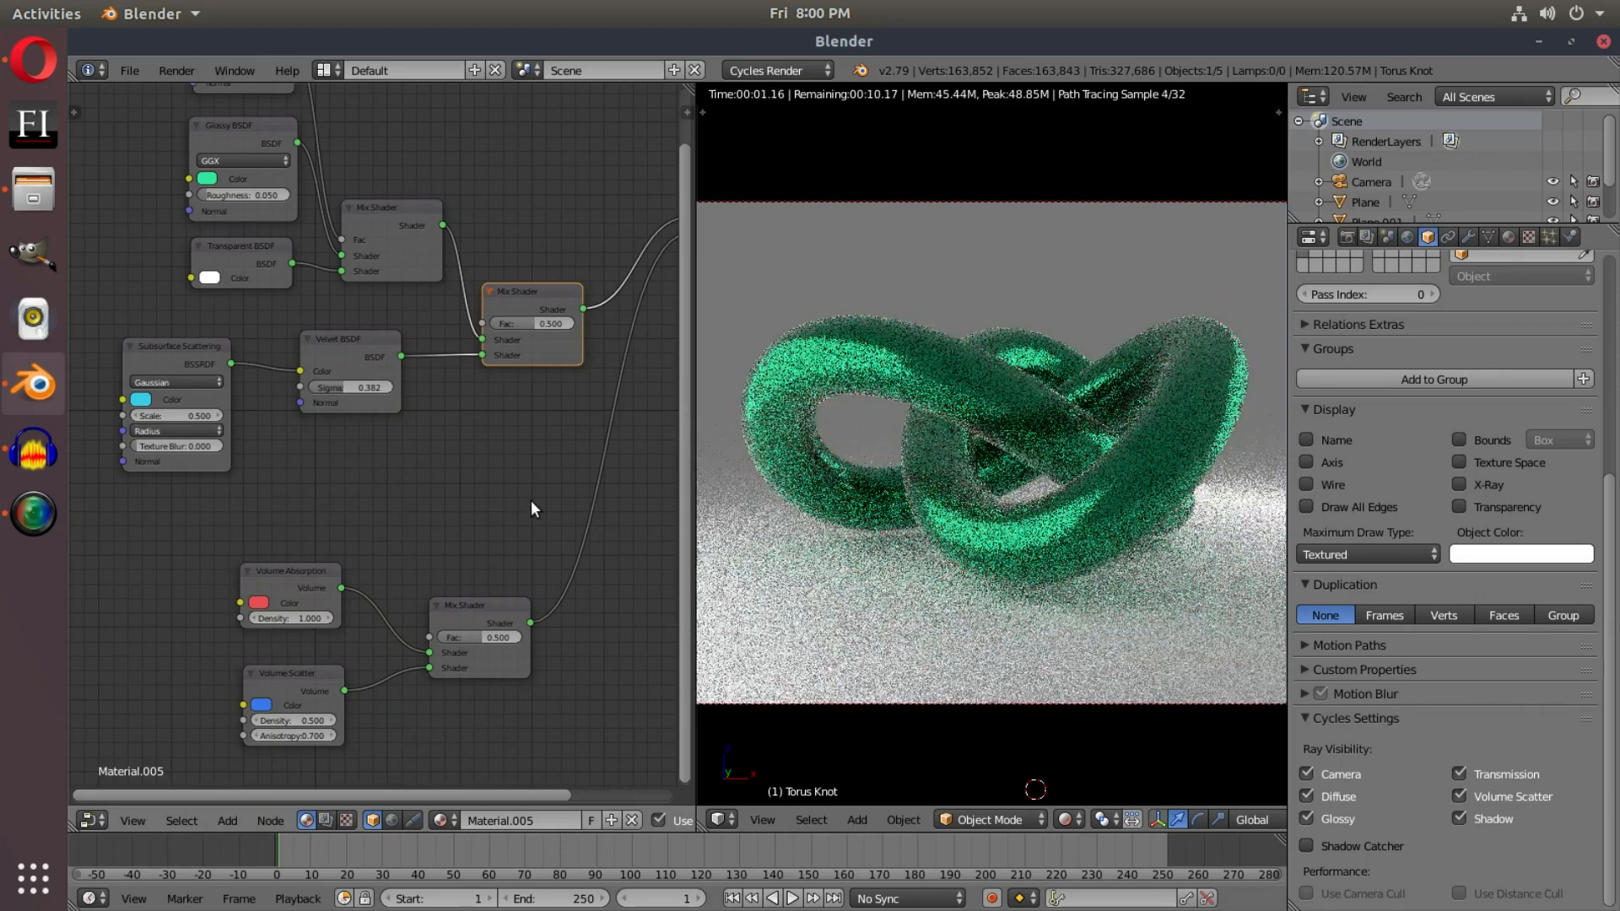
mouse_move(386, 416)
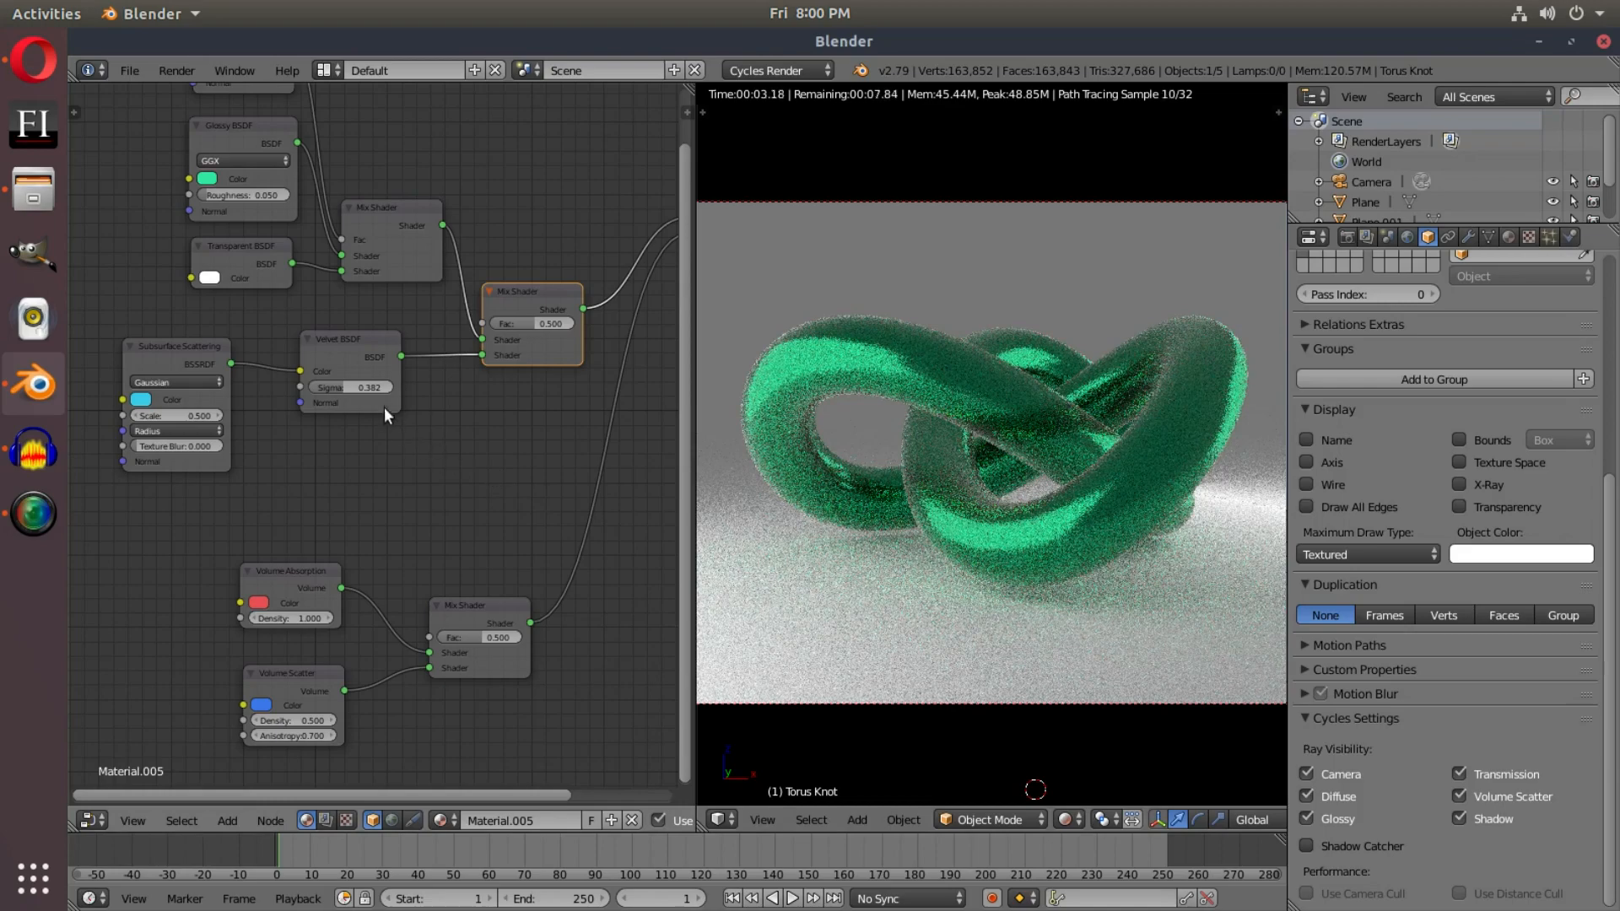
left_click(349, 387)
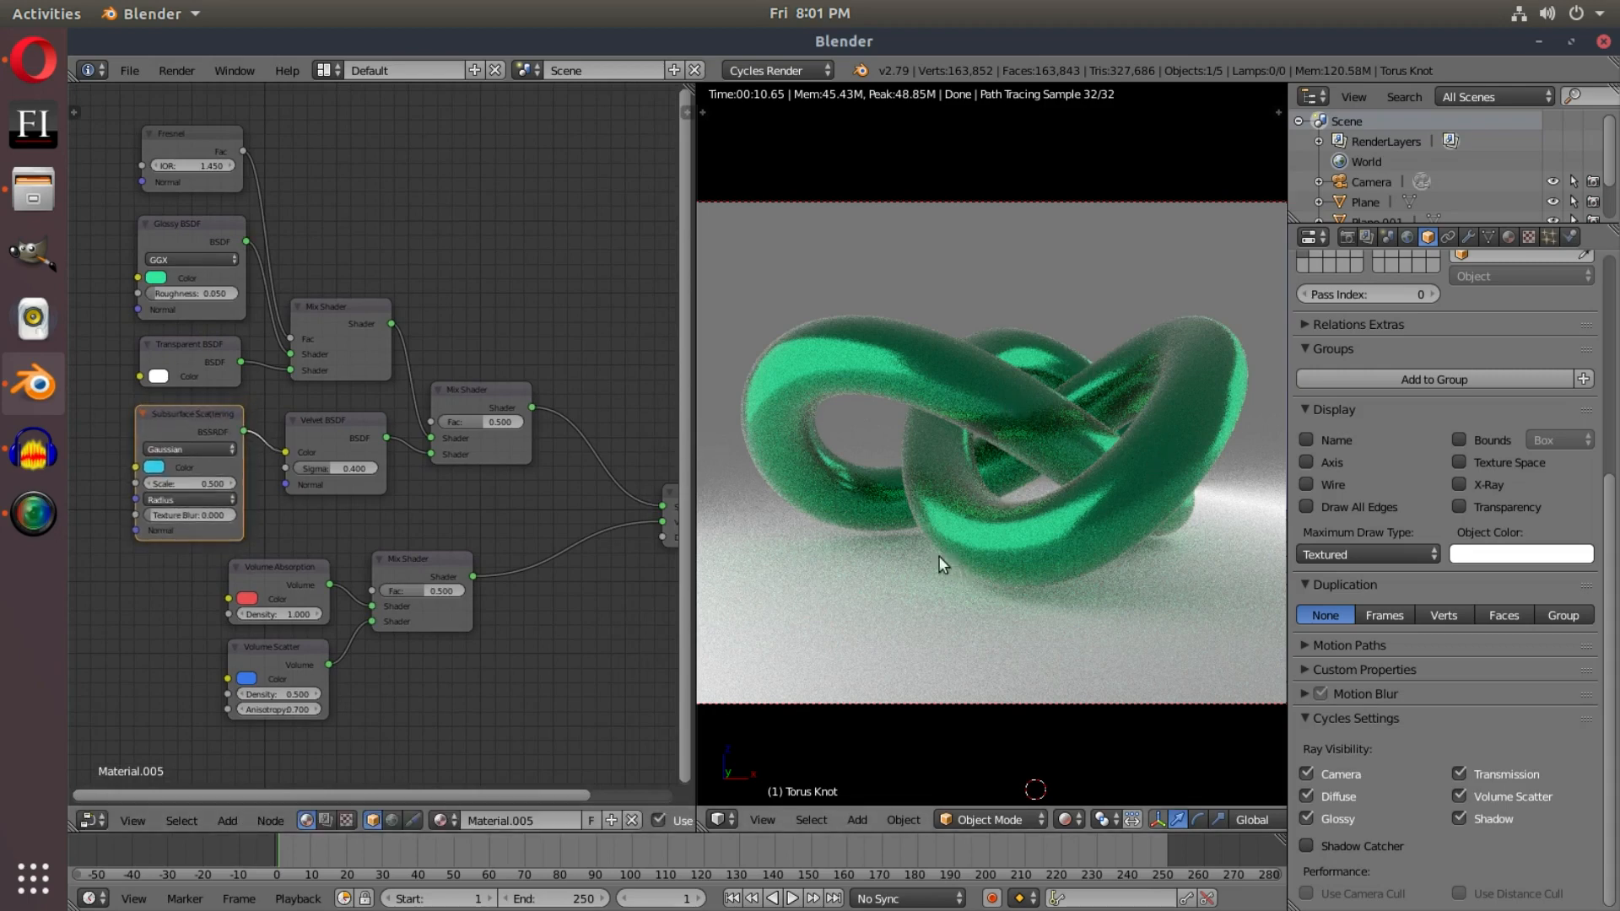
mouse_move(862, 485)
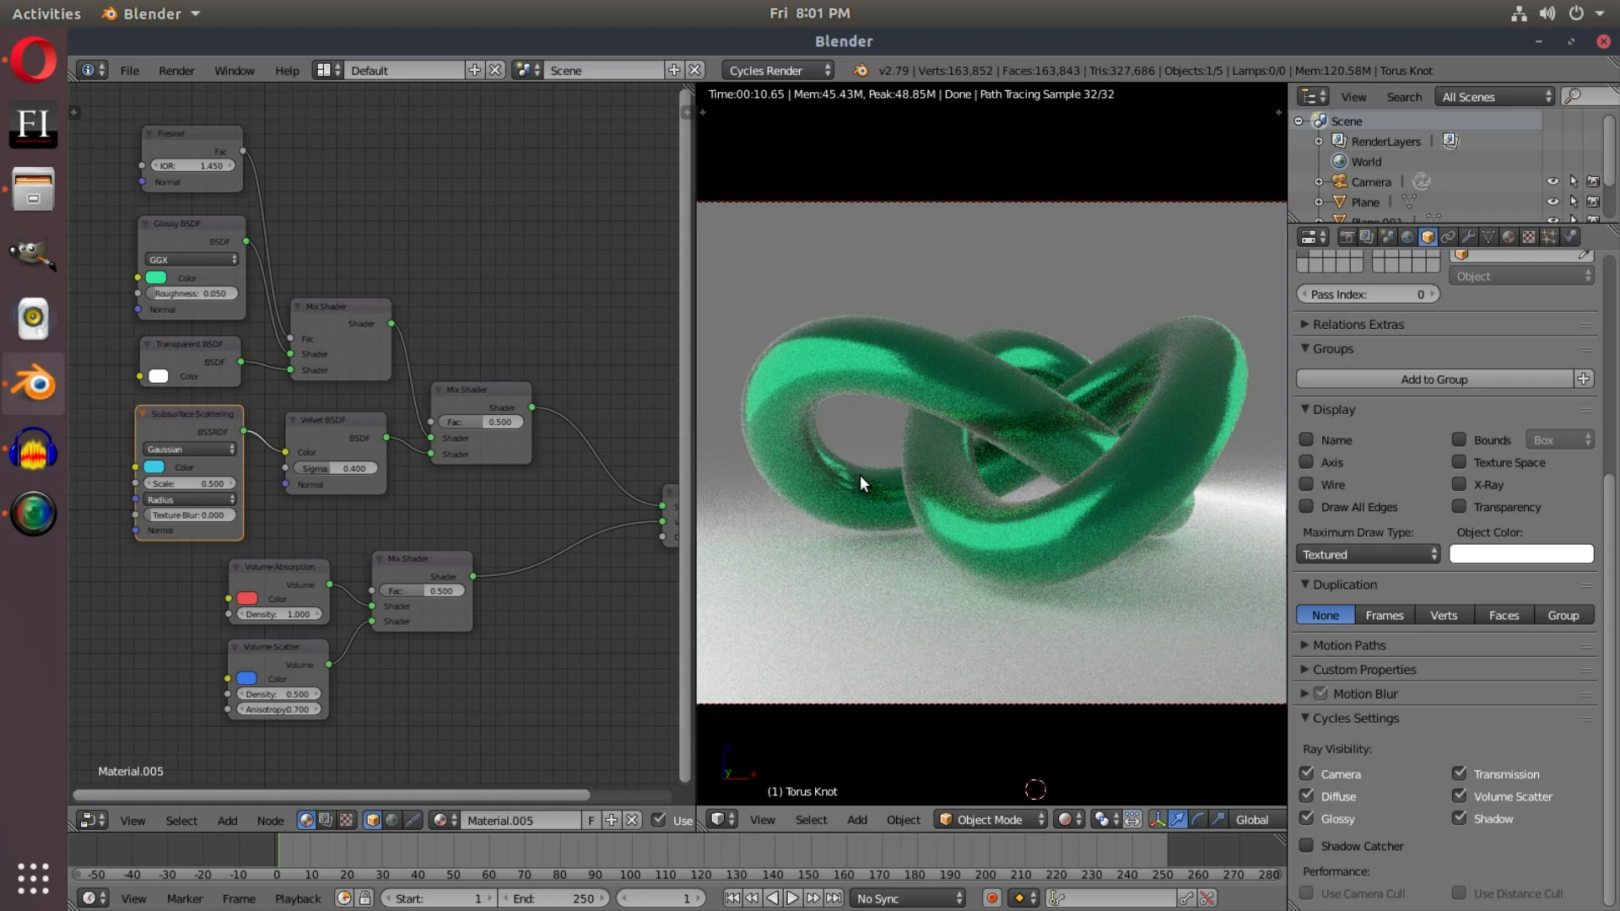
mouse_move(833, 482)
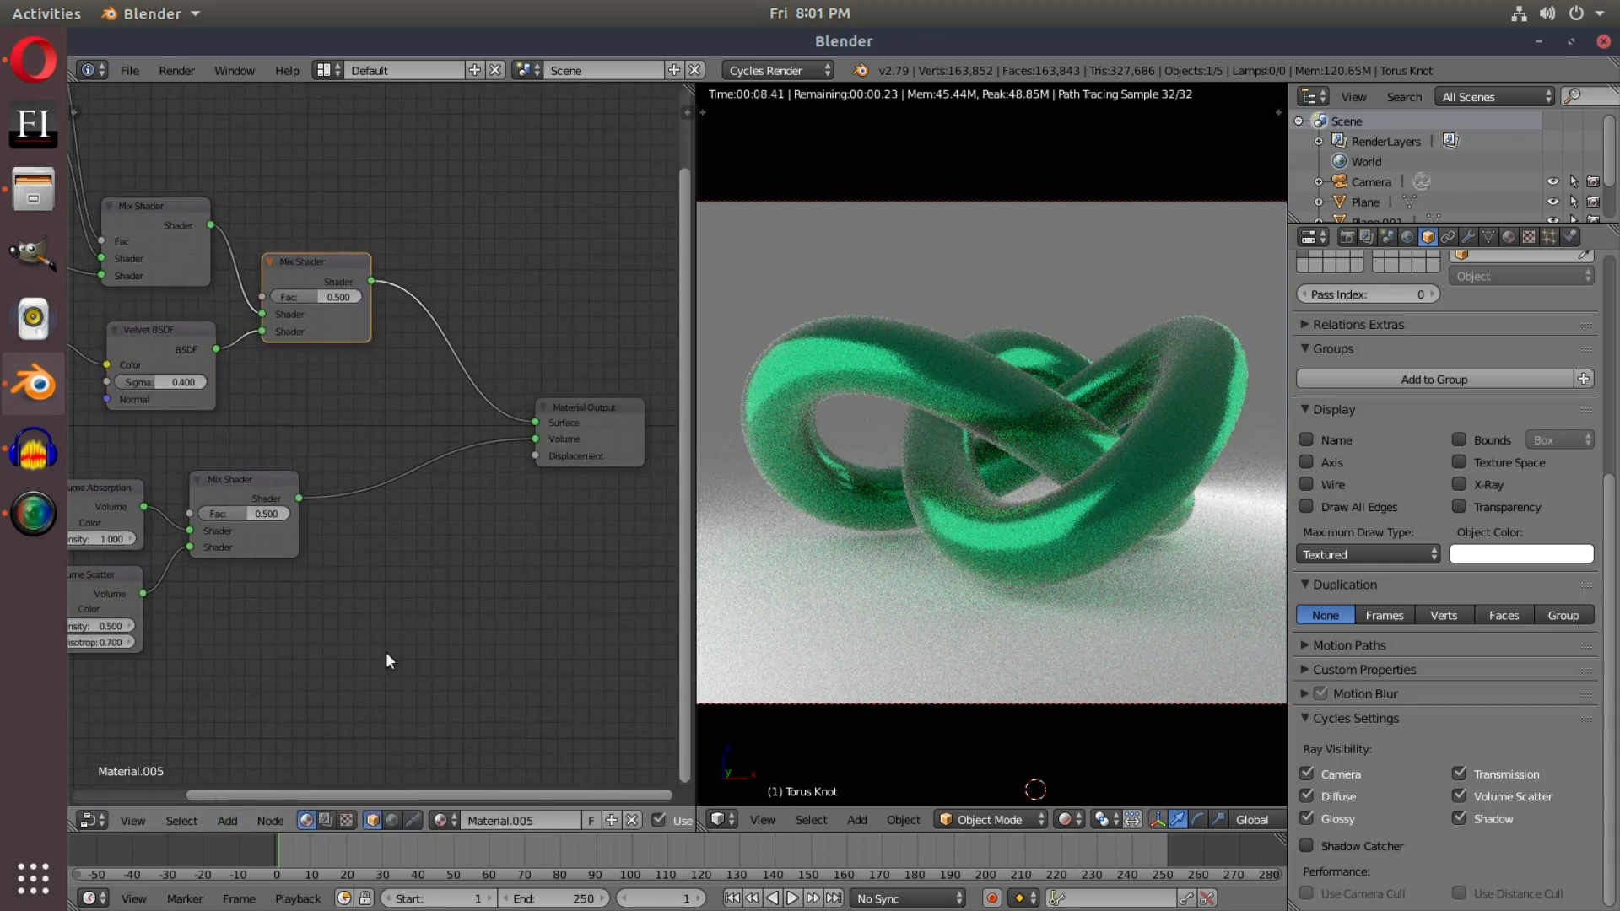
Step: Add a Voronoi Texture with Cells coloring and Scale 1.200
left_click(226, 821)
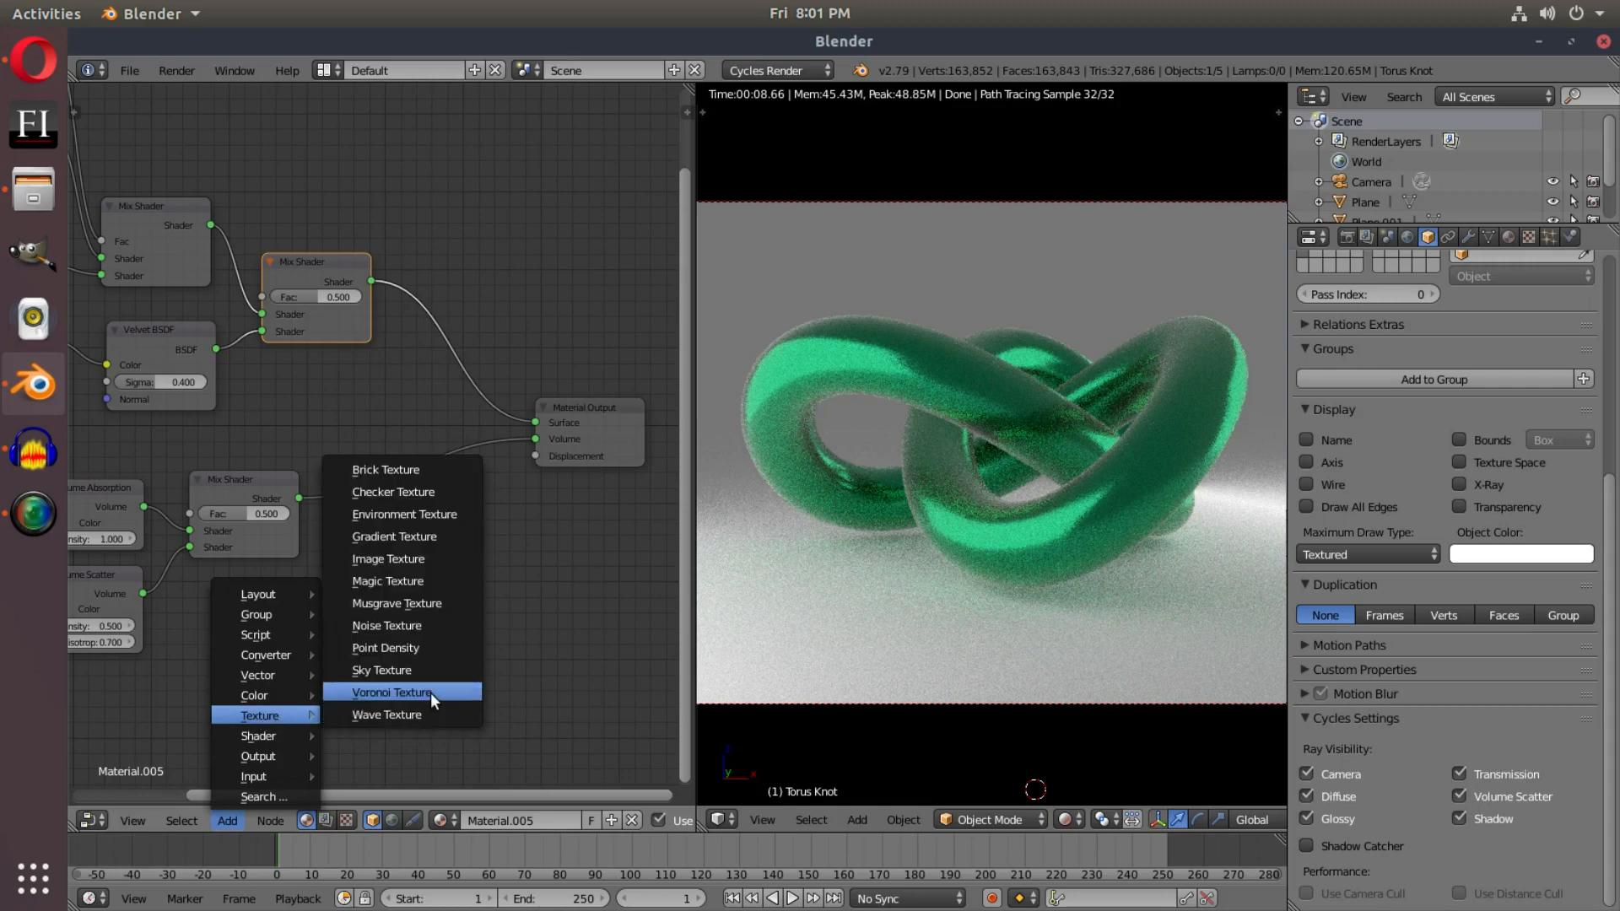
left_click(390, 692)
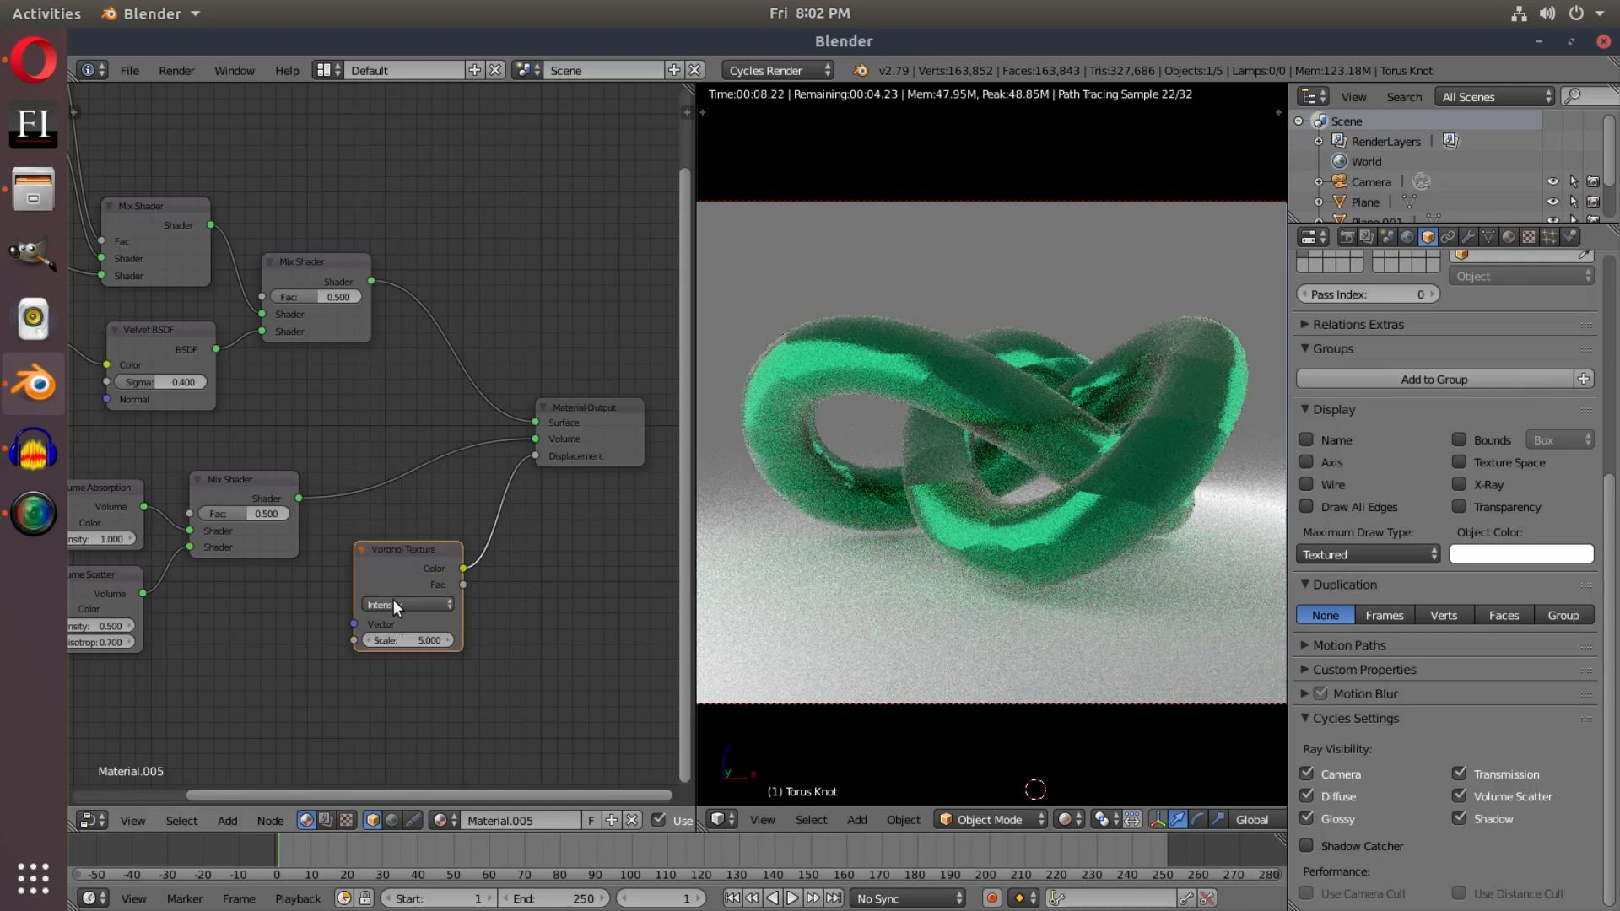
left_click(402, 604)
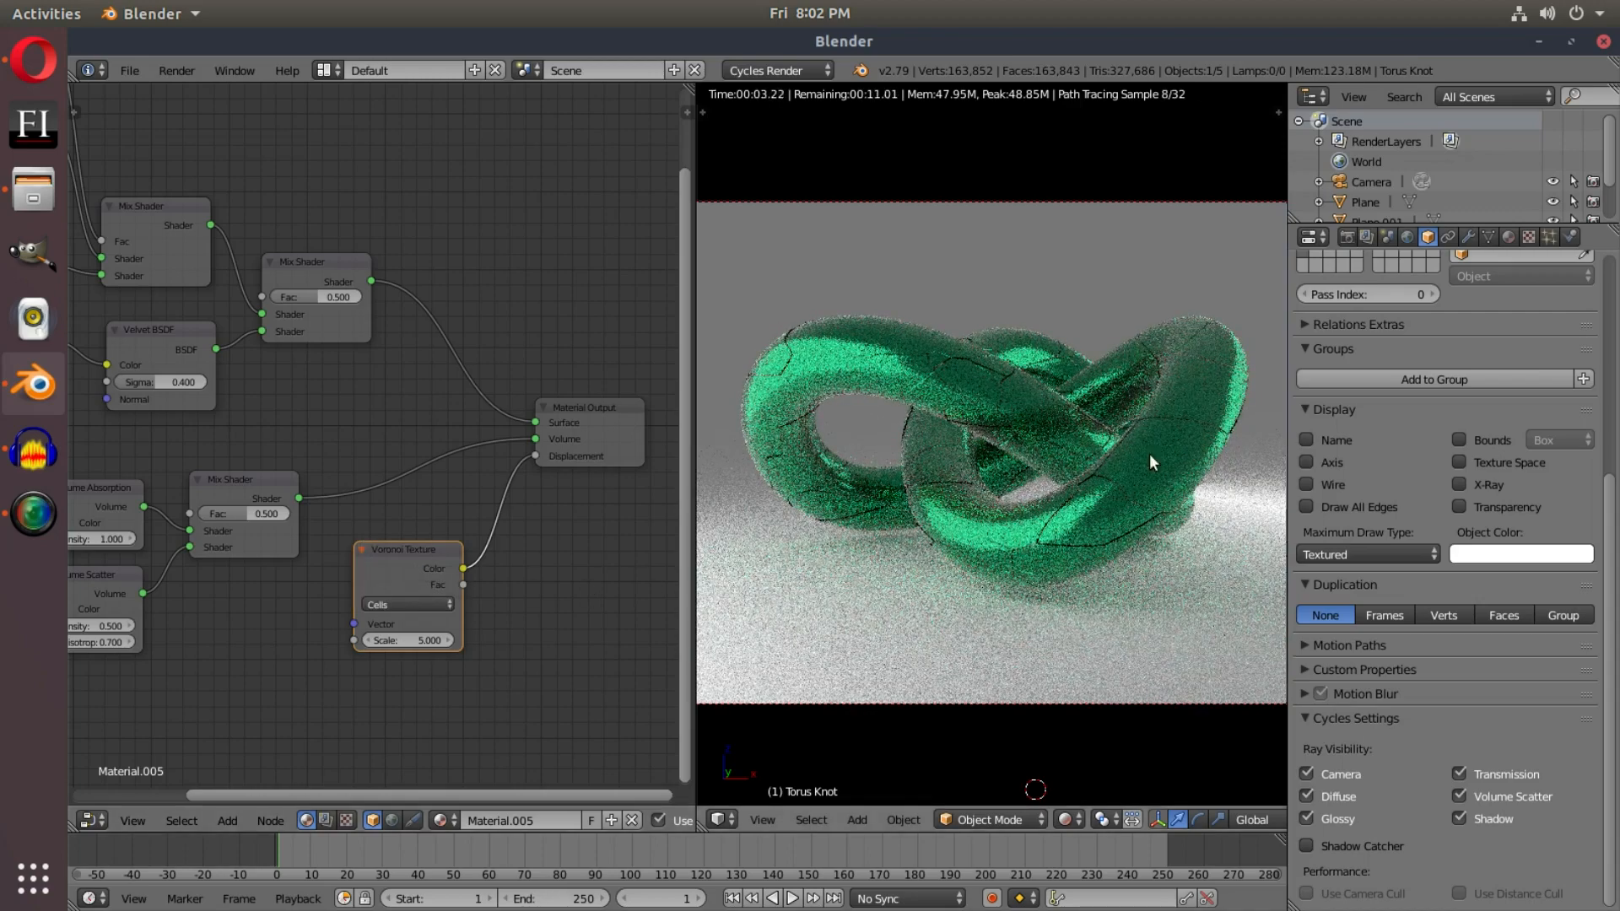
mouse_move(992, 567)
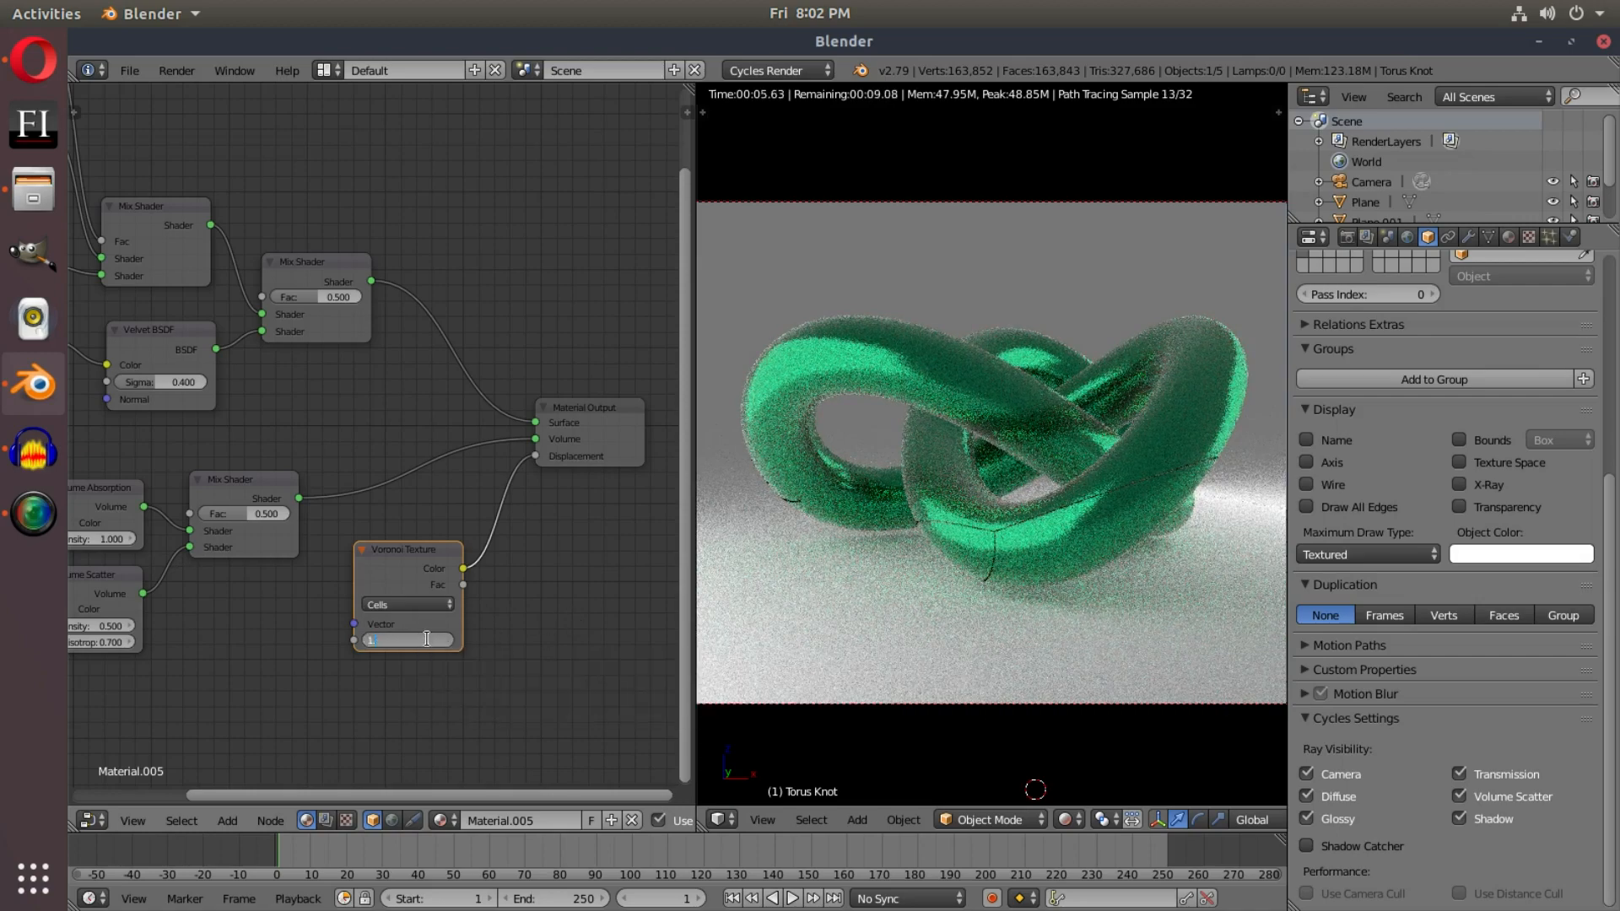
type("1.200")
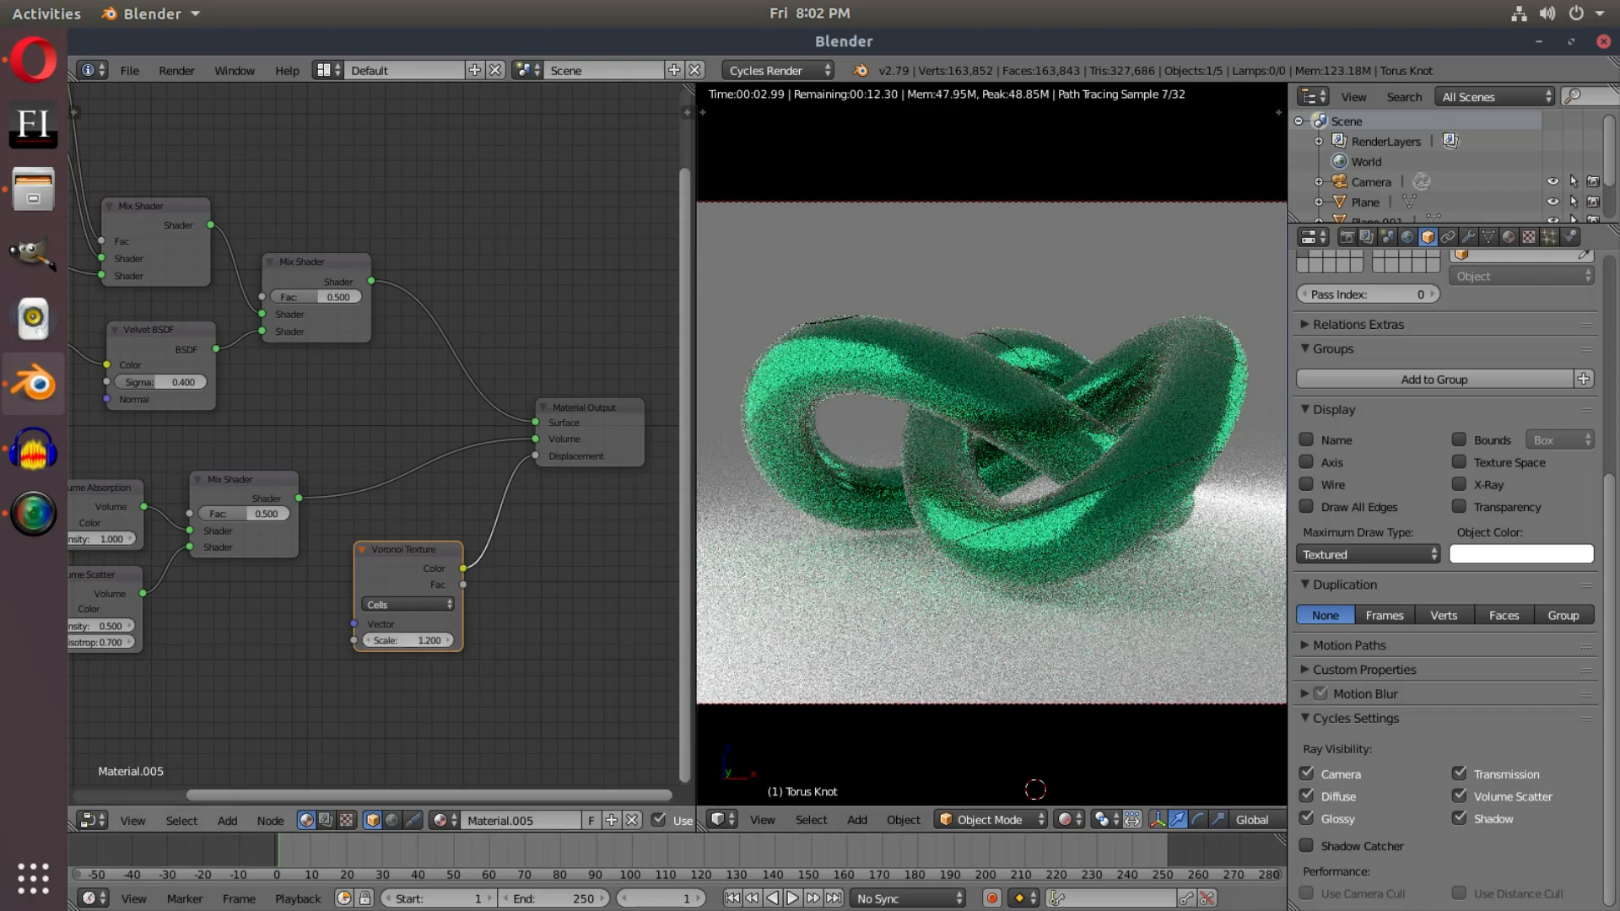
left_click(406, 640)
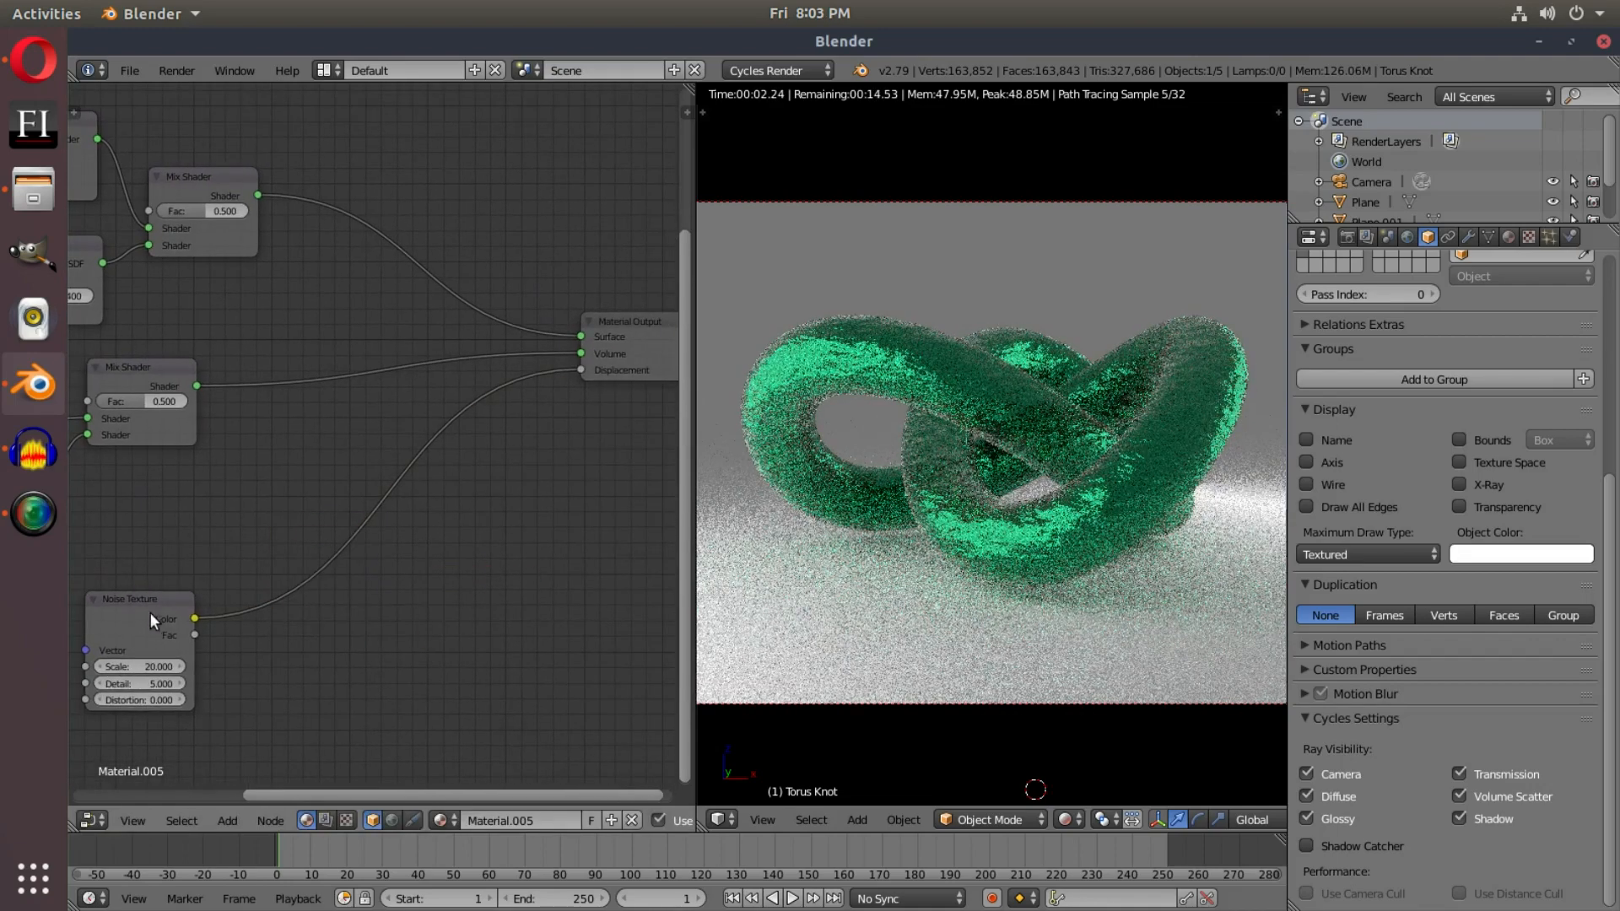
Step: Move the Noise Texture node up and right, and add a Wave Texture node
left_click_drag(152, 620, 299, 480)
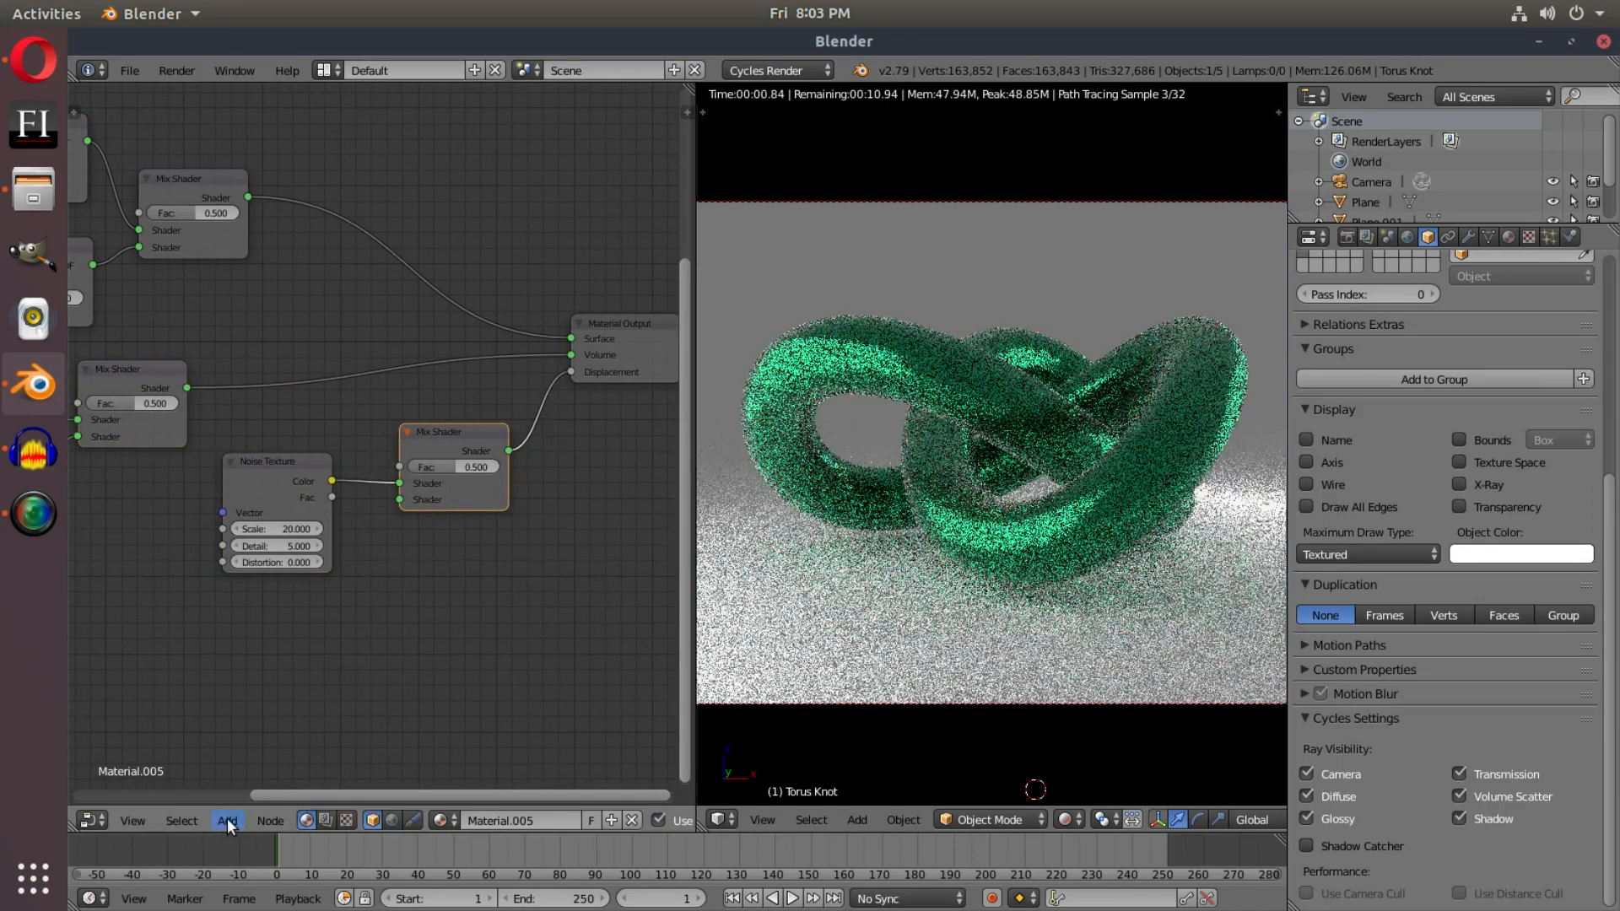
left_click(226, 820)
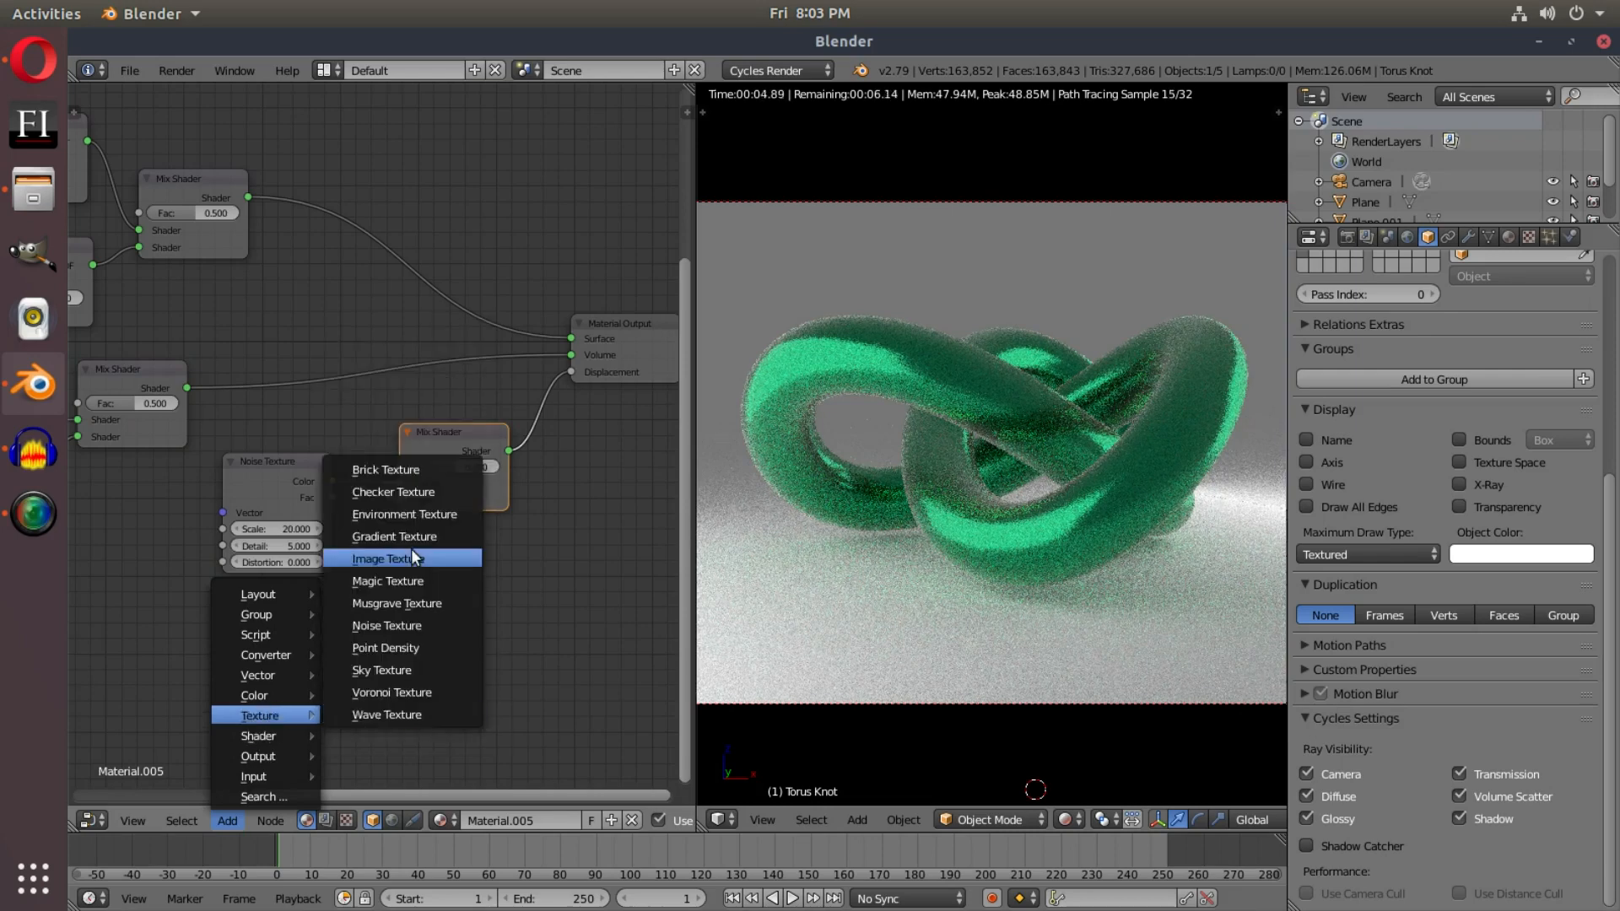
mouse_move(414, 692)
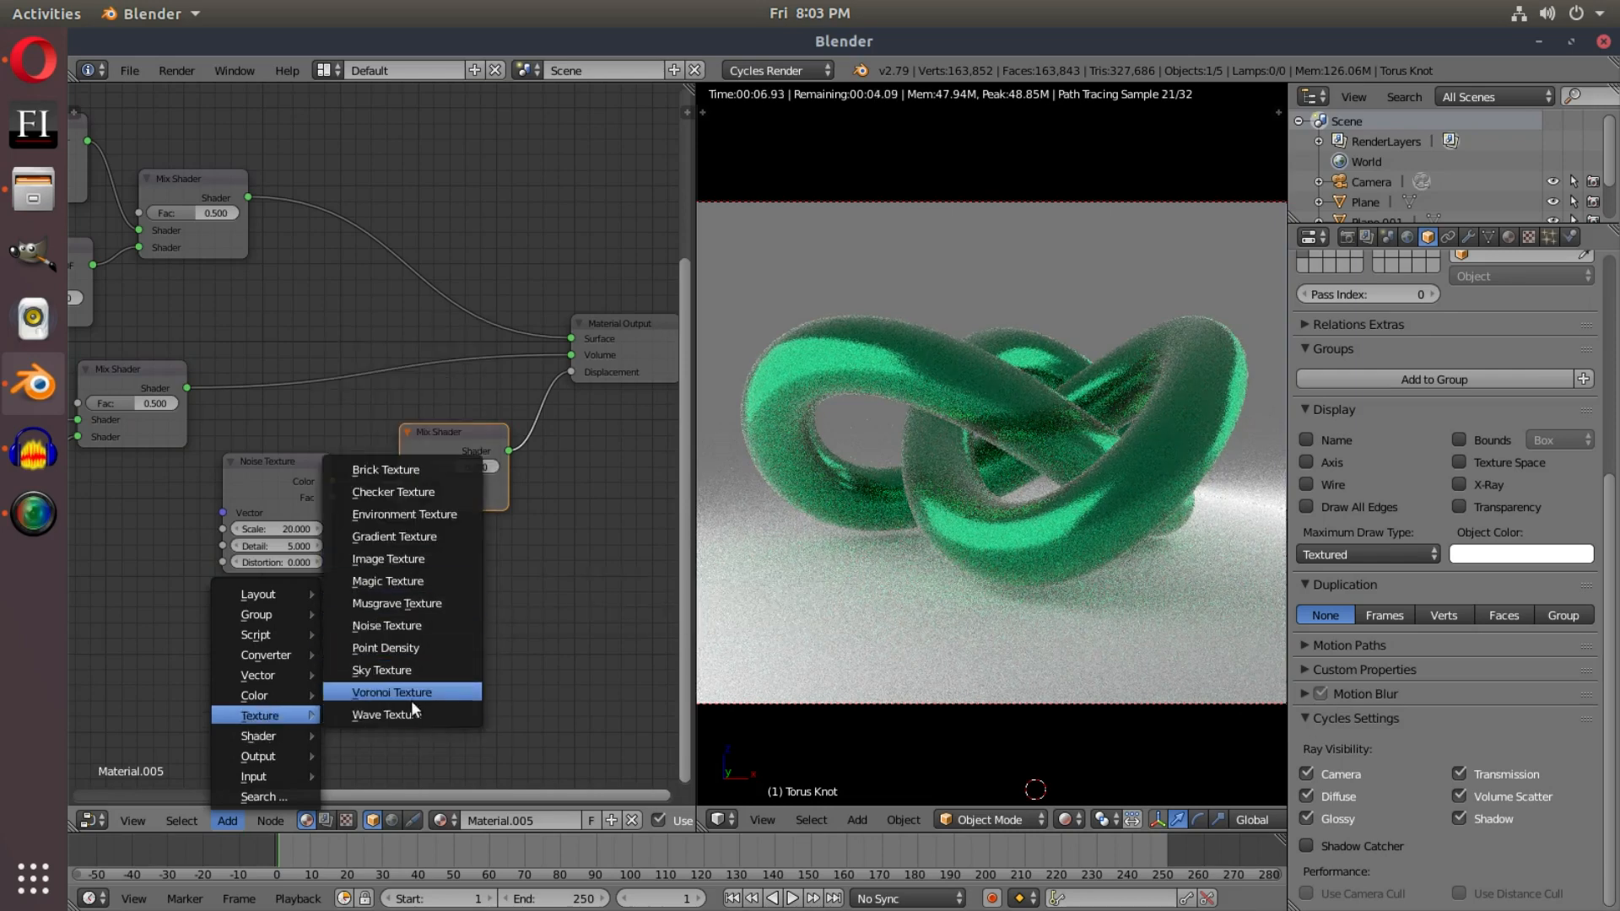
left_click(380, 714)
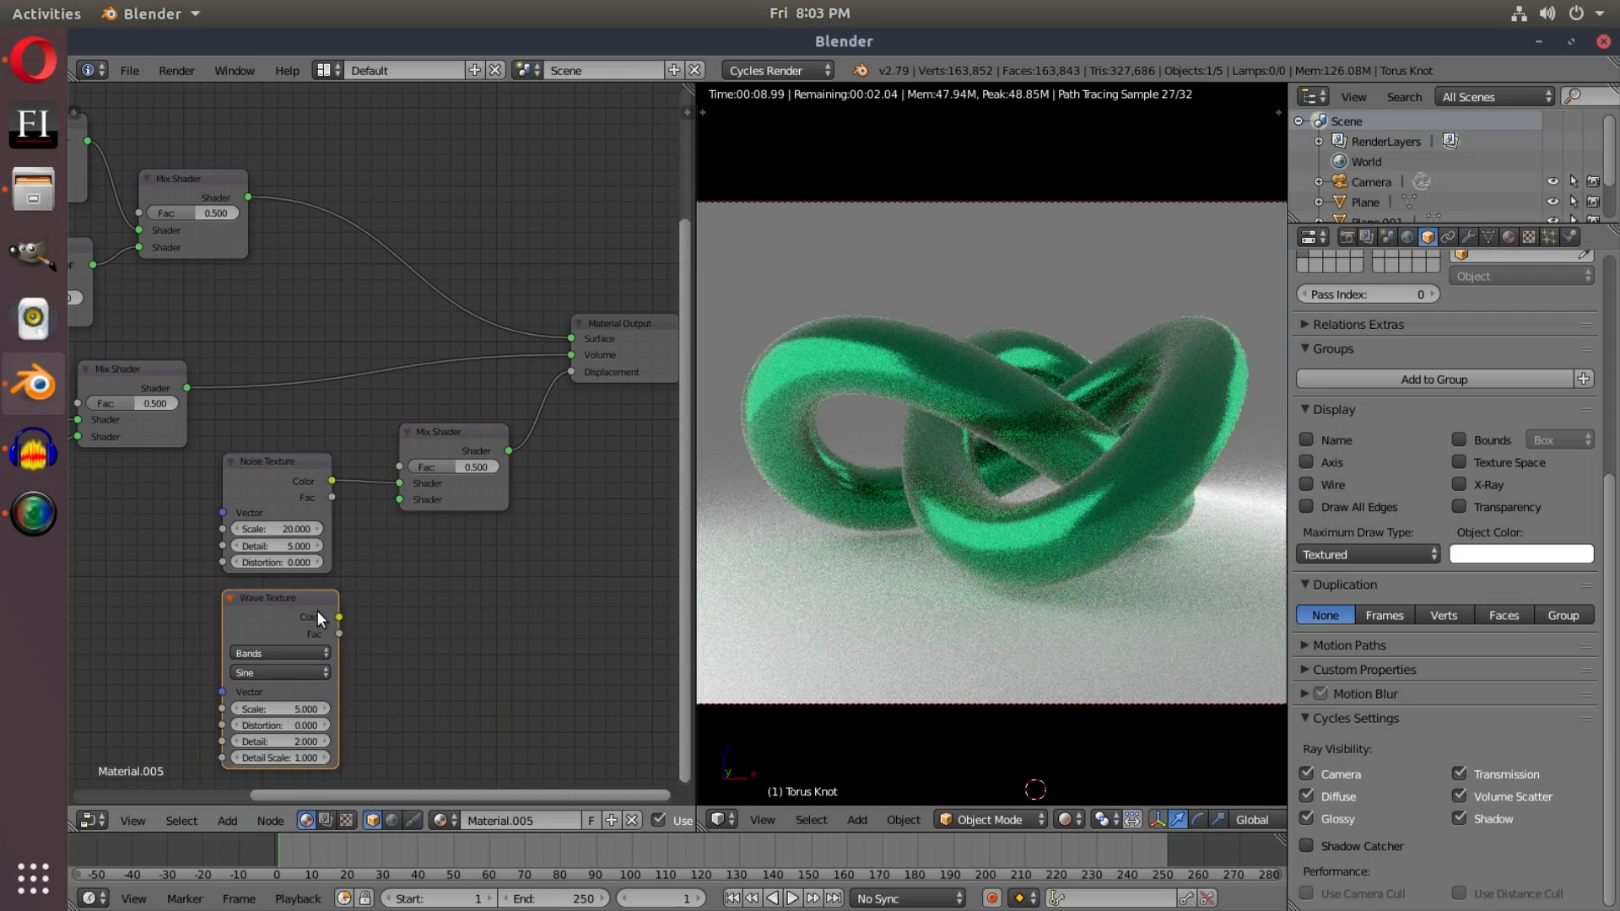
left_click(226, 820)
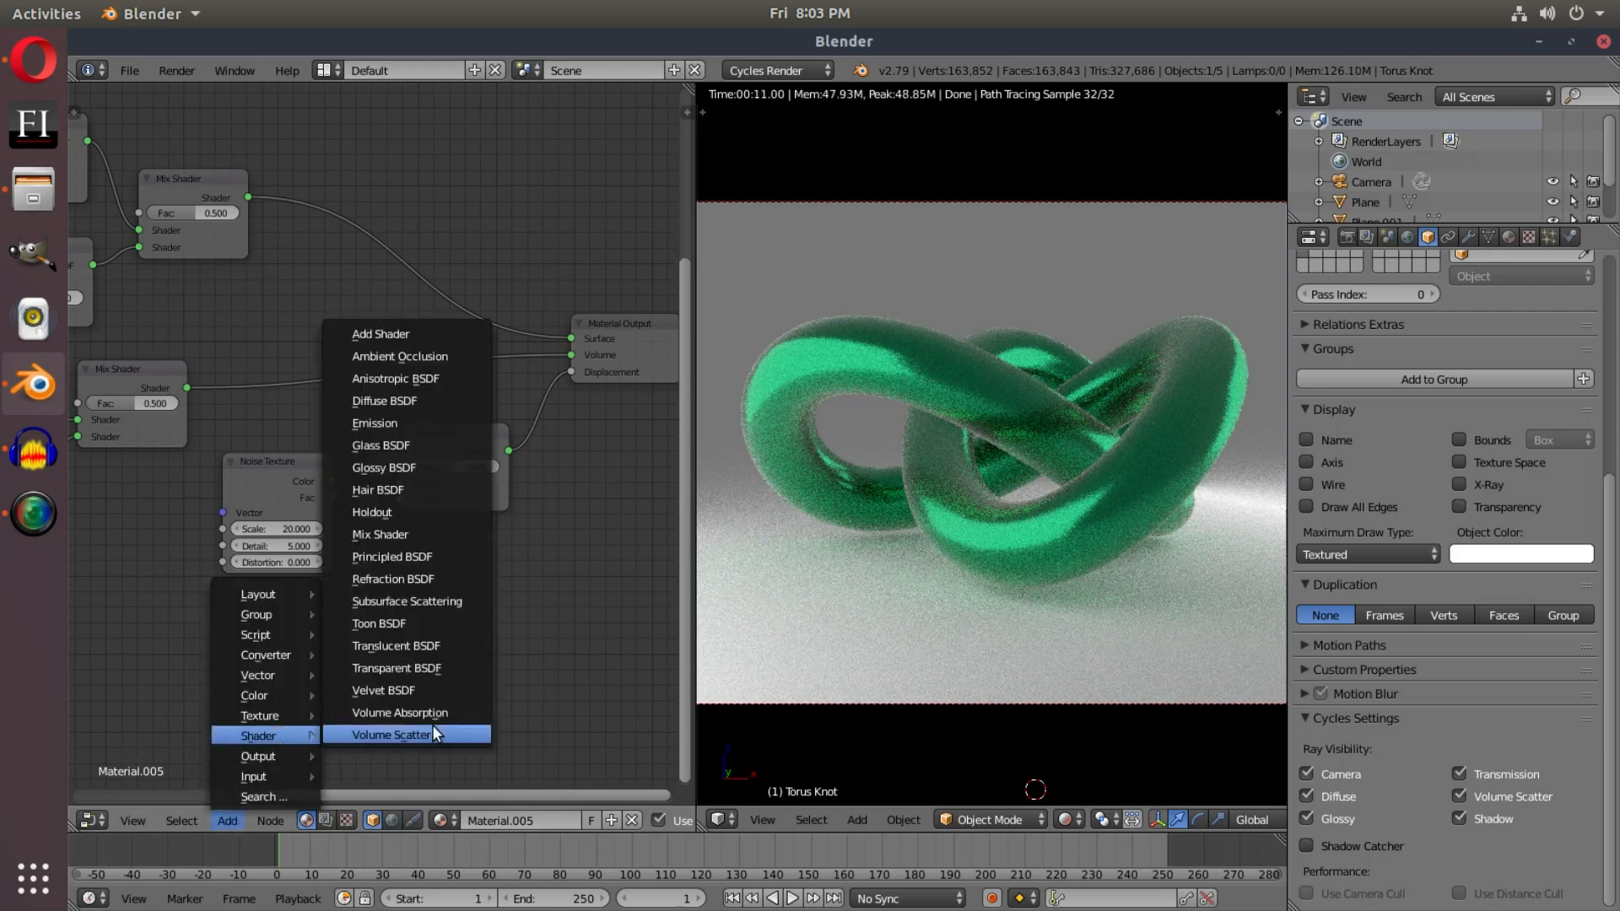
mouse_move(434, 579)
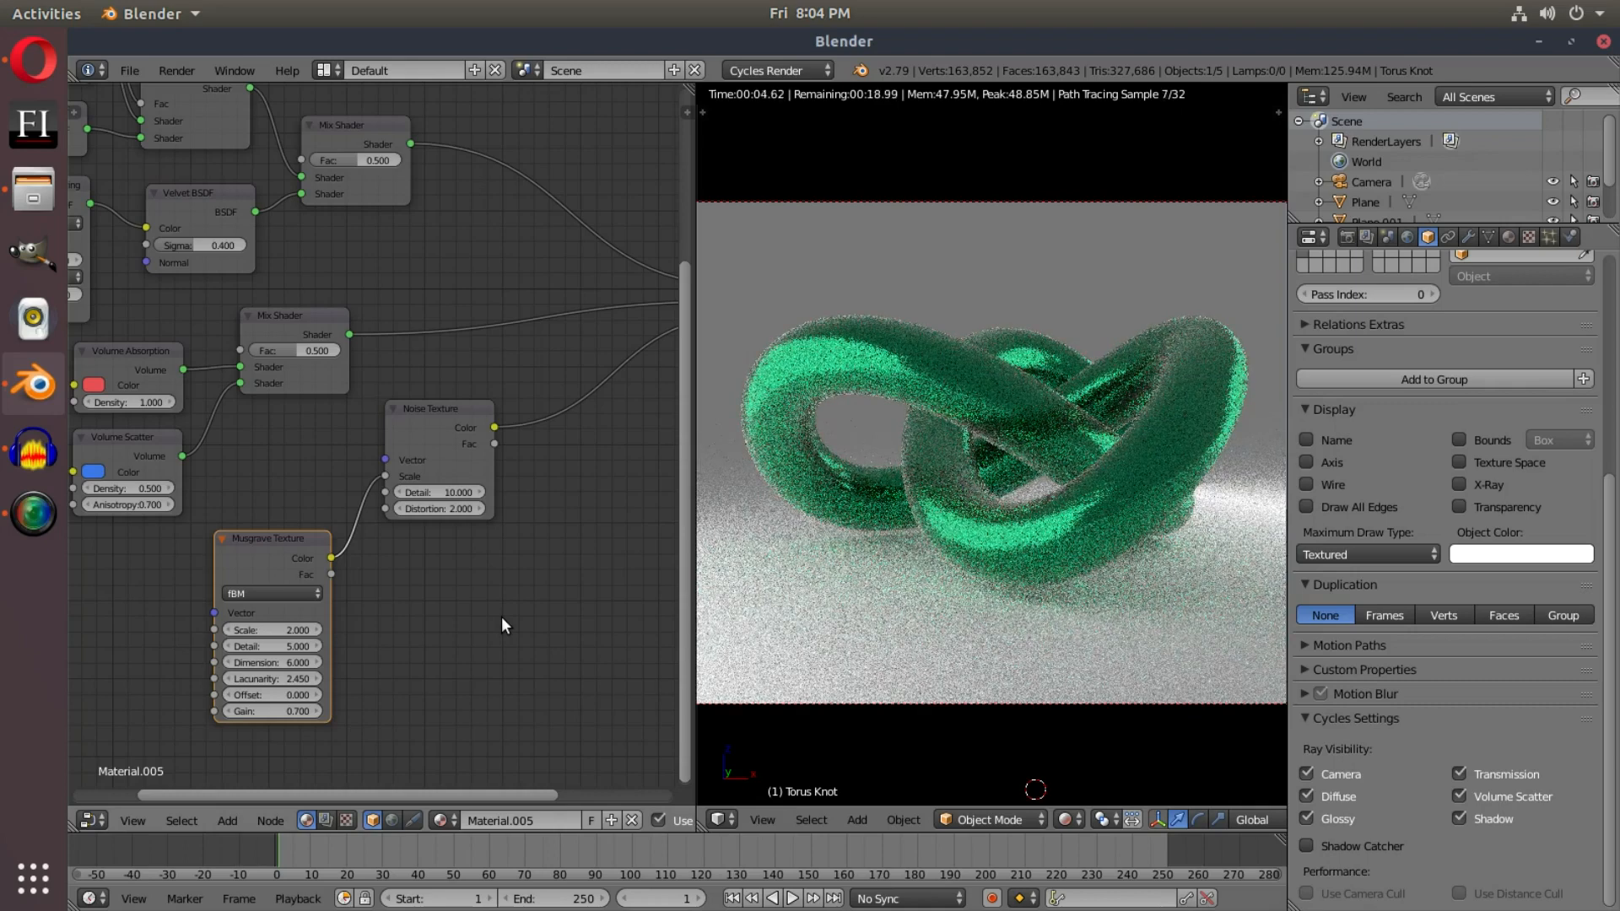
mouse_move(428, 472)
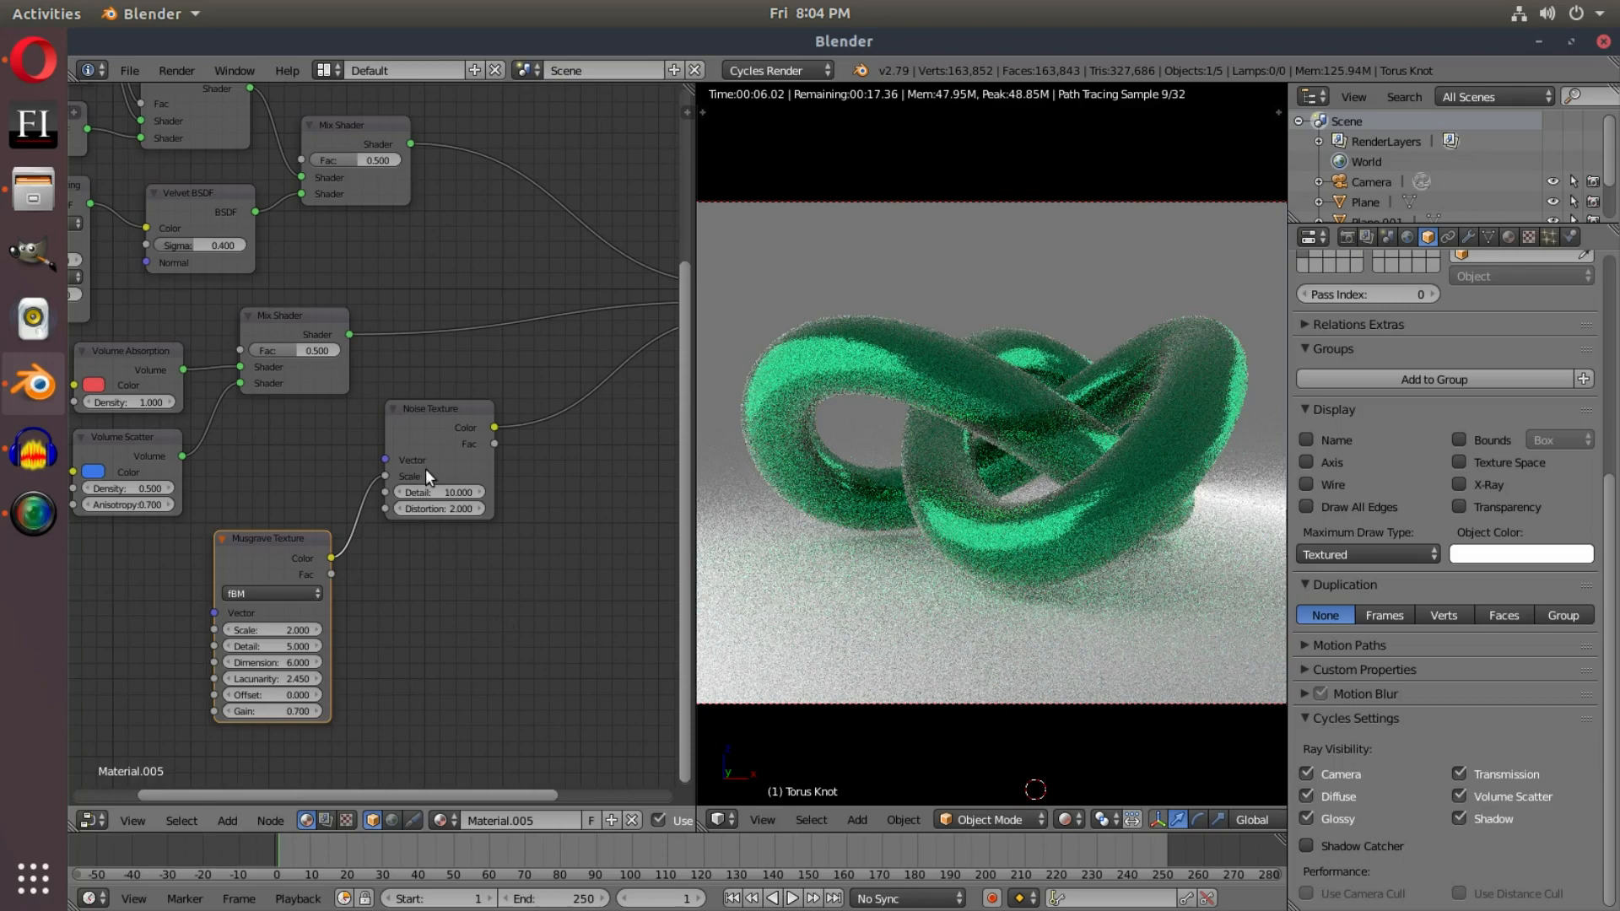